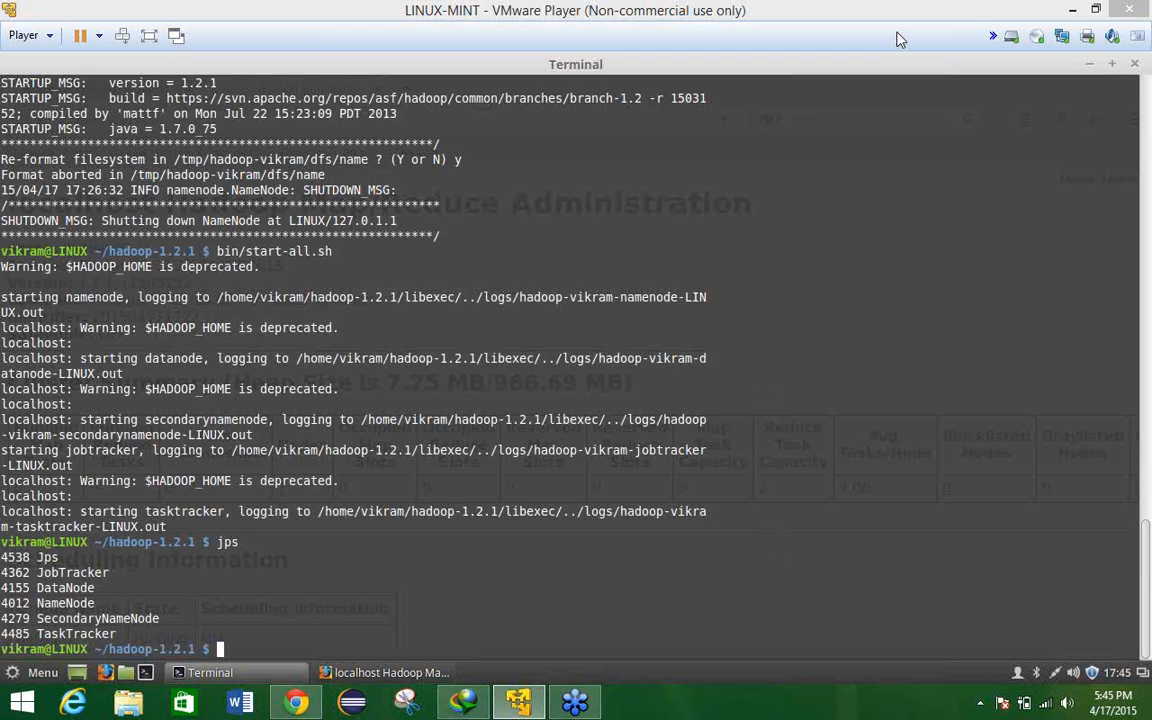
{"action": "mouse_move", "coordinate": [712, 597]}
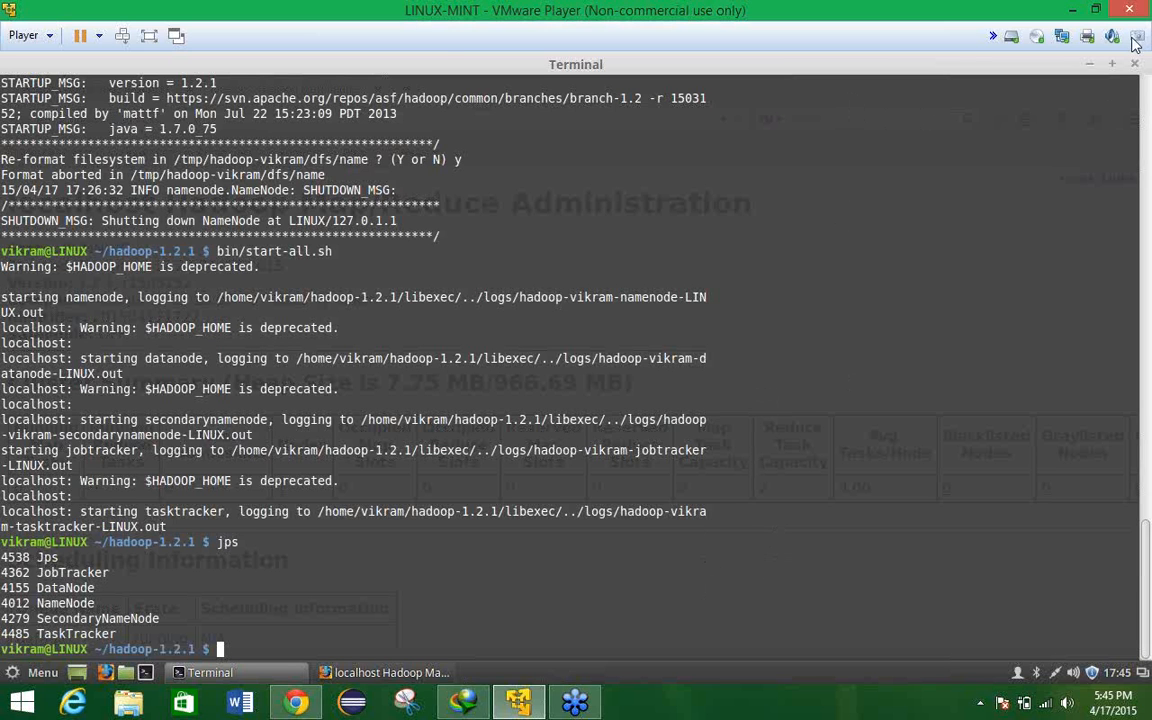
{"action": "mouse_move", "coordinate": [952, 197]}
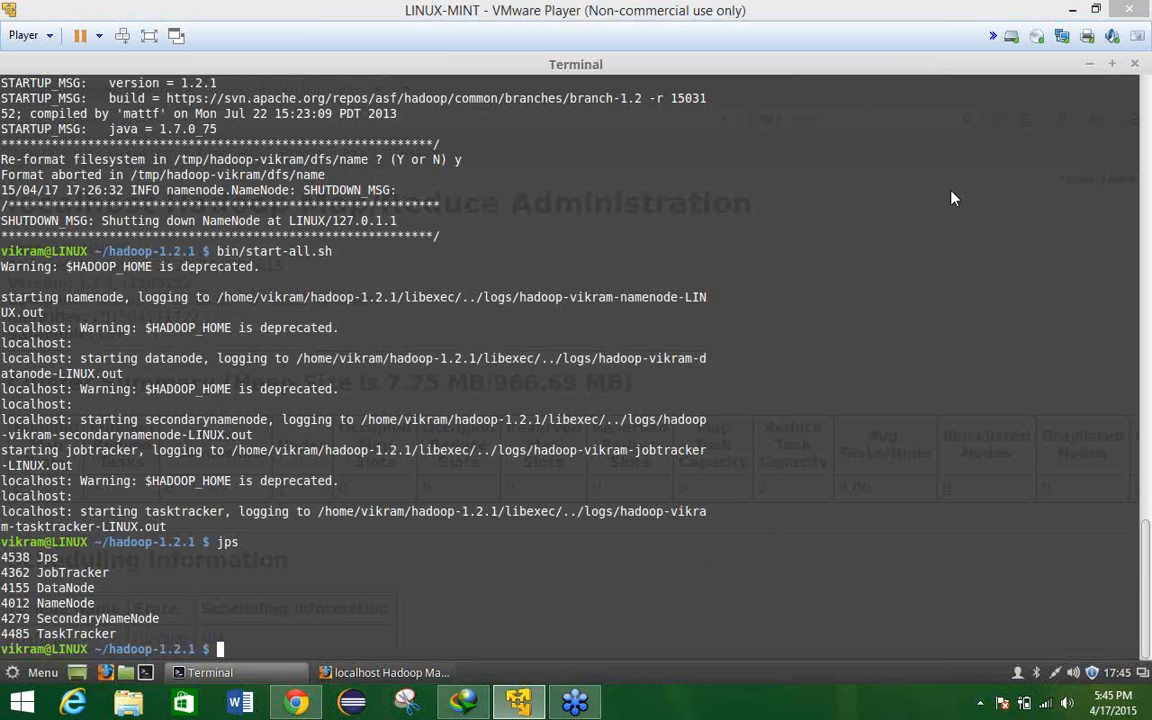
{"action": "mouse_move", "coordinate": [511, 605]}
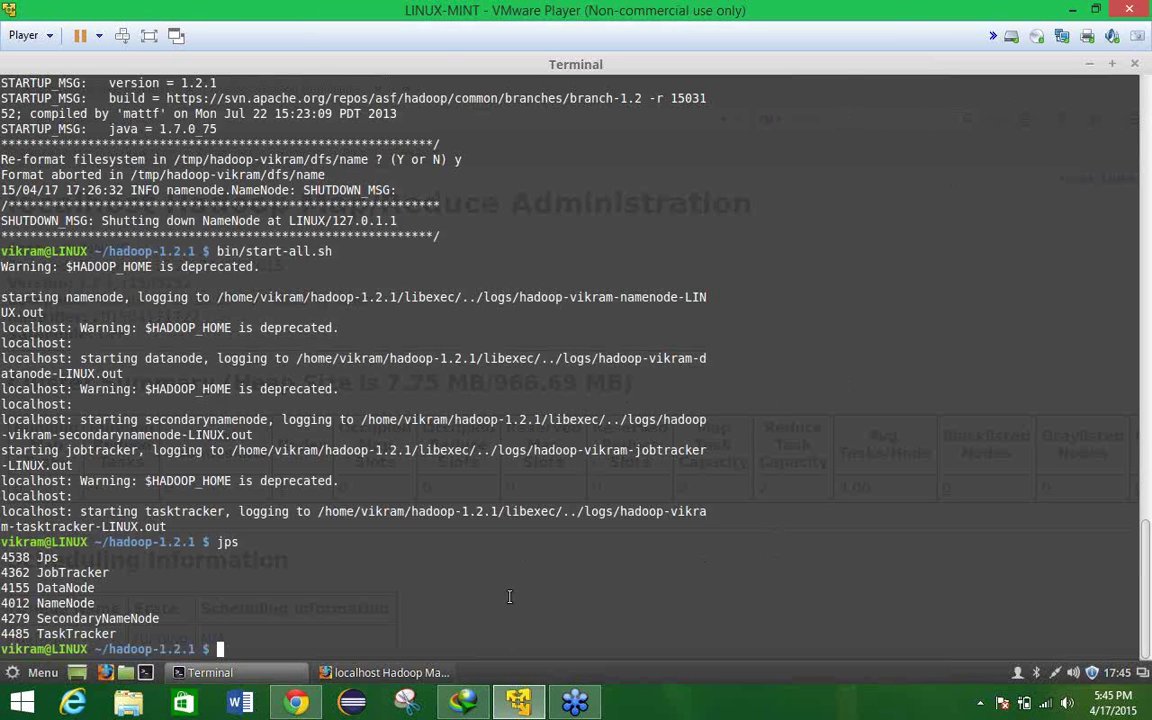
{"action": "mouse_move", "coordinate": [894, 56]}
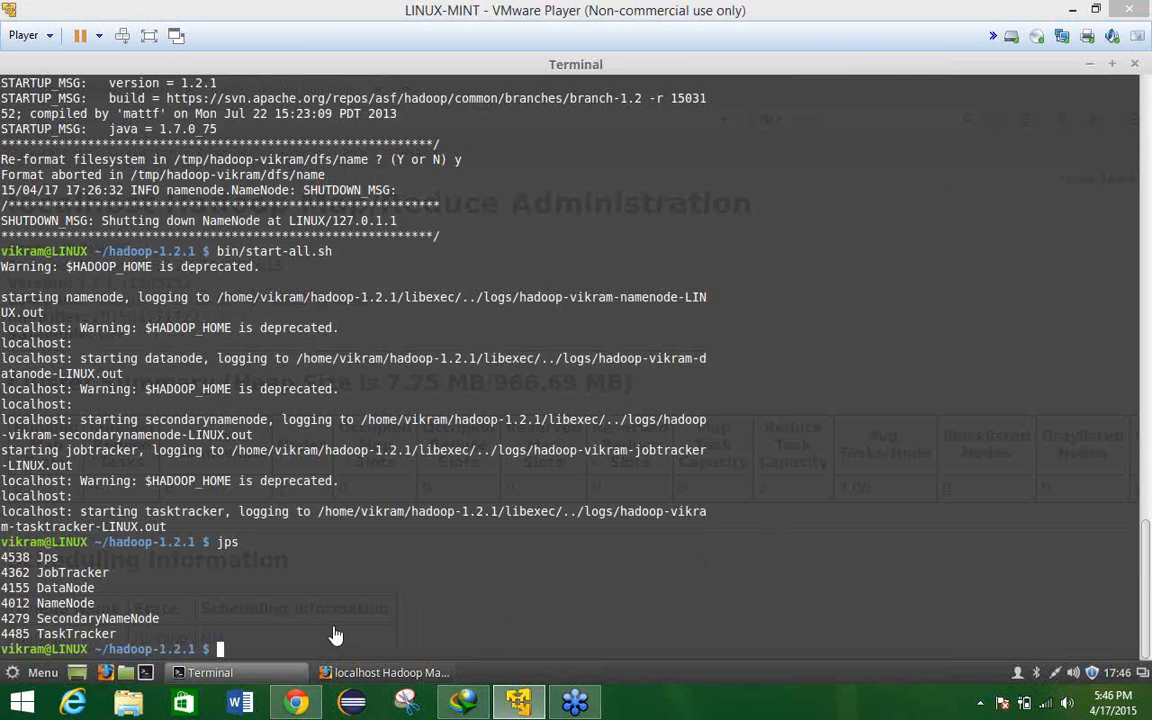
{"action": "mouse_move", "coordinate": [334, 627]}
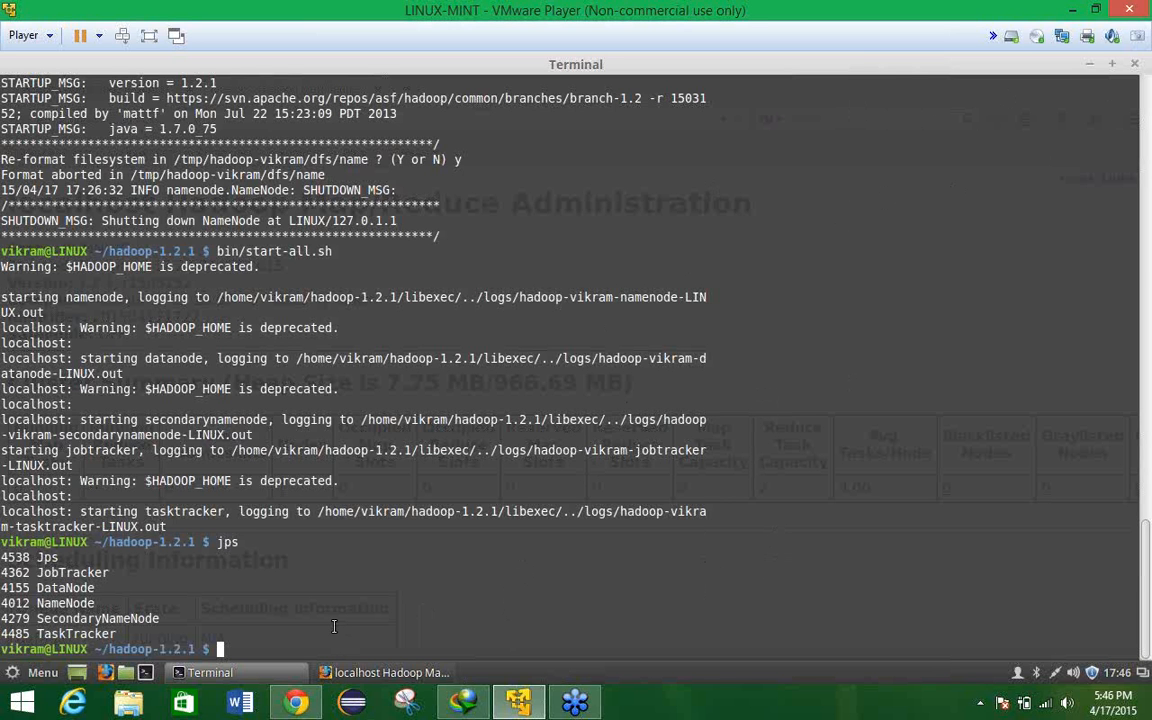
Run jps again to list the running Hadoop Java daemons.
{"action": "type", "text": "jps"}
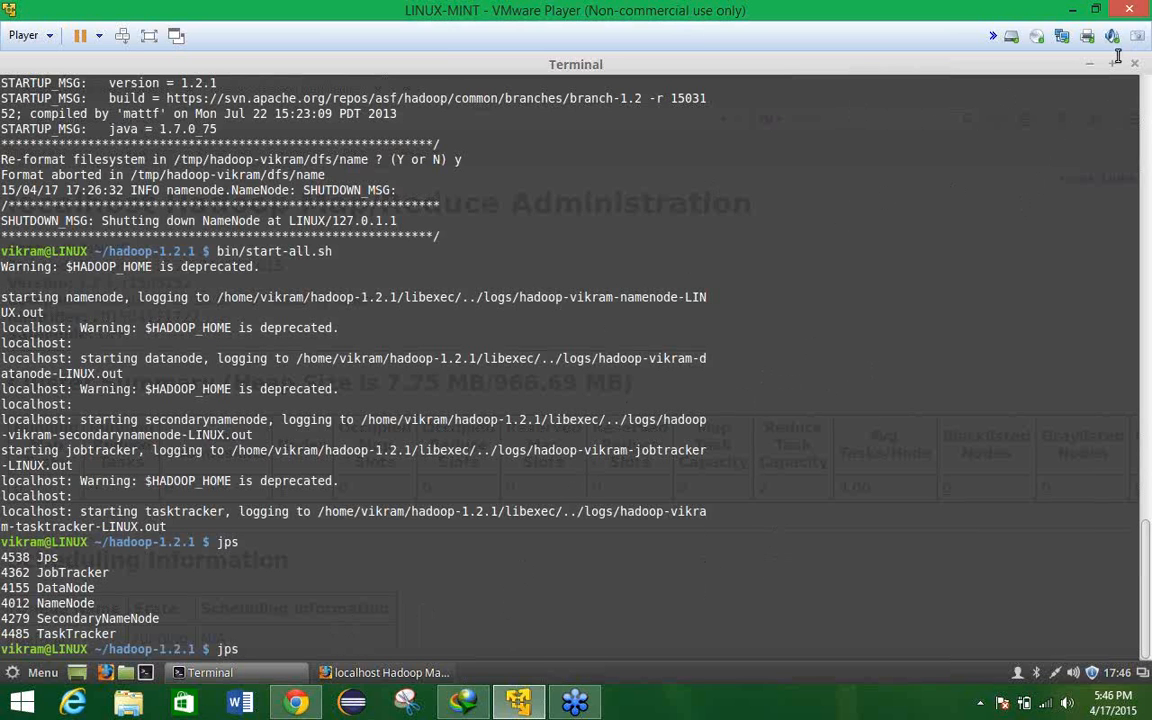
{"action": "mouse_move", "coordinate": [903, 62]}
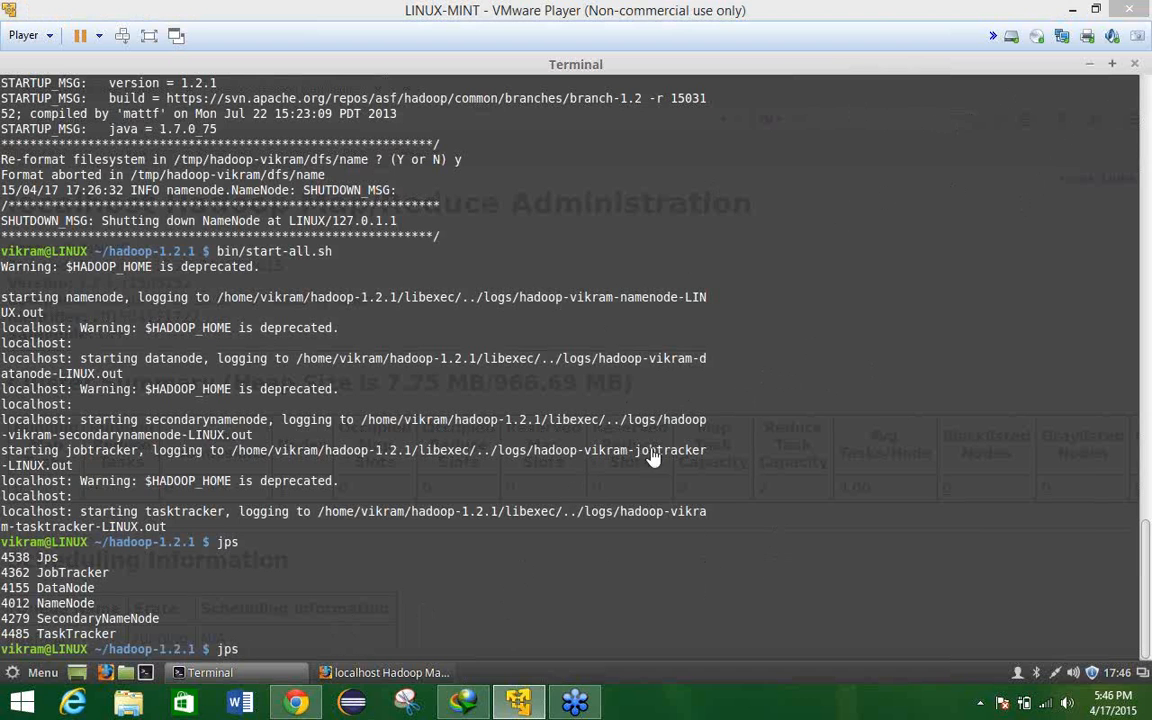
{"action": "mouse_move", "coordinate": [608, 593]}
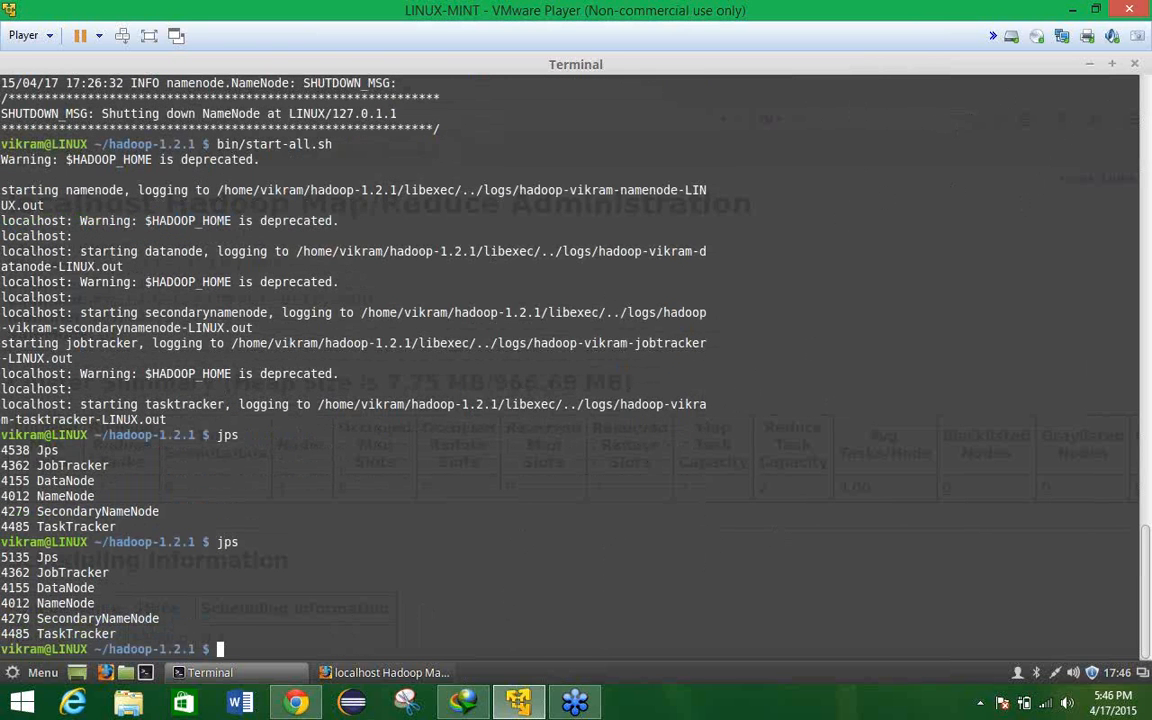
{"action": "mouse_move", "coordinate": [198, 567]}
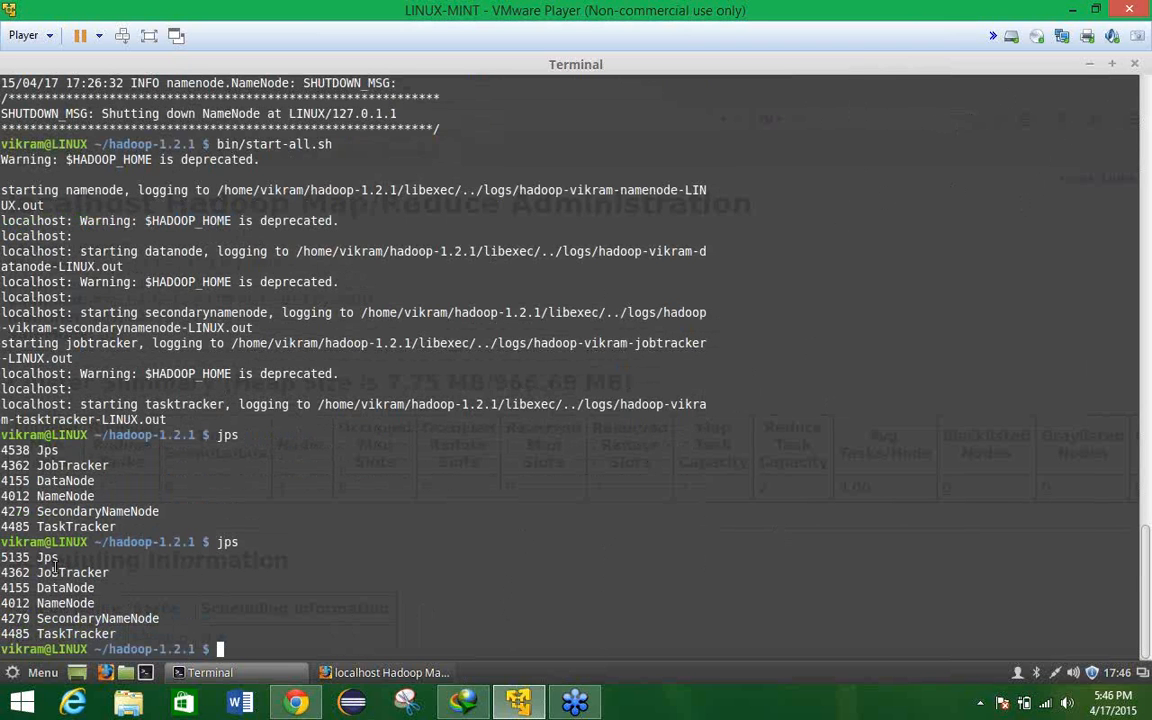
{"action": "mouse_move", "coordinate": [138, 576]}
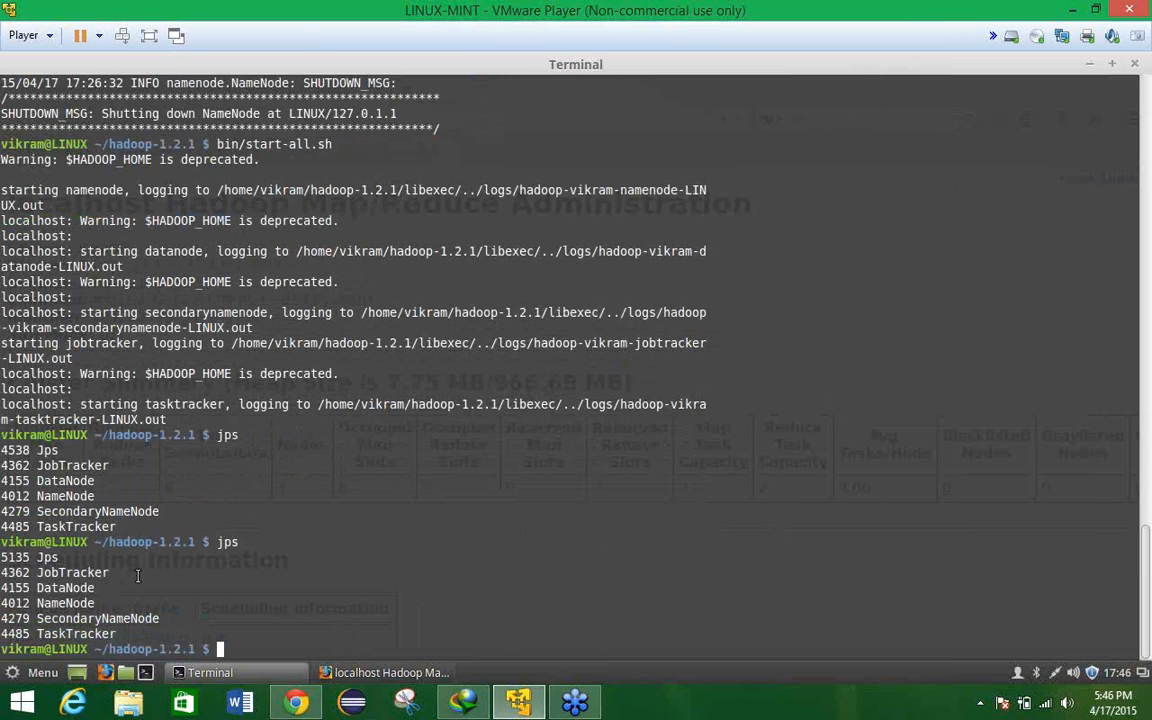
{"action": "mouse_move", "coordinate": [248, 570]}
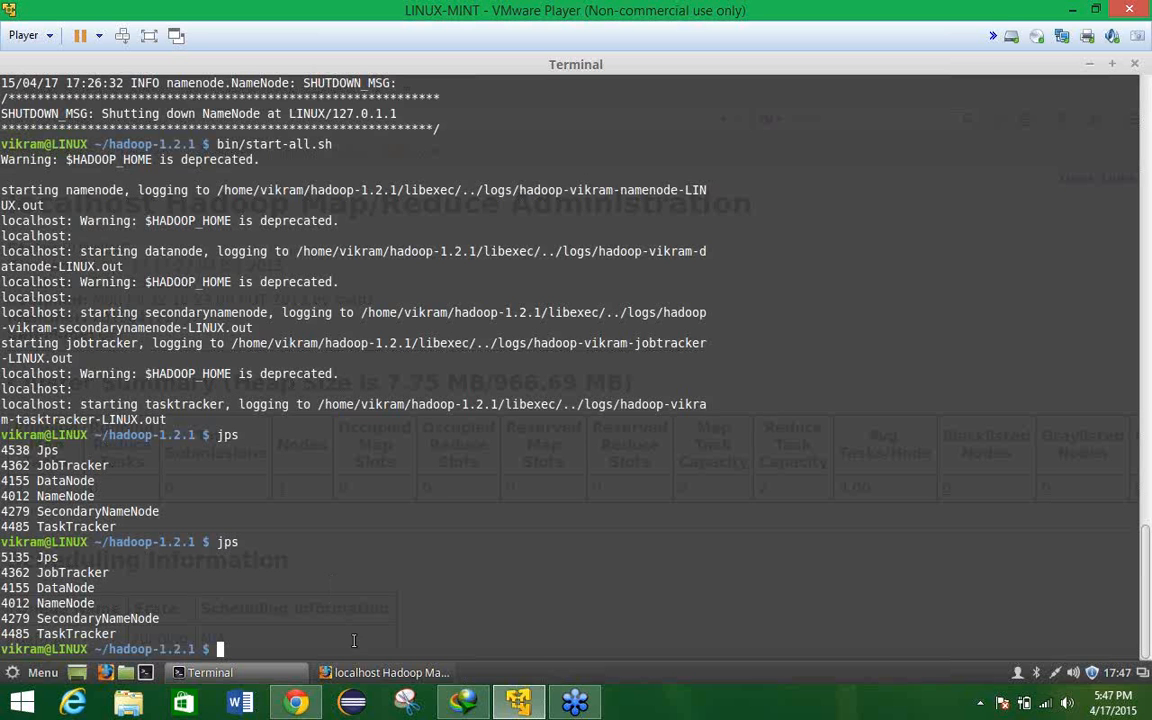
{"action": "mouse_move", "coordinate": [347, 442]}
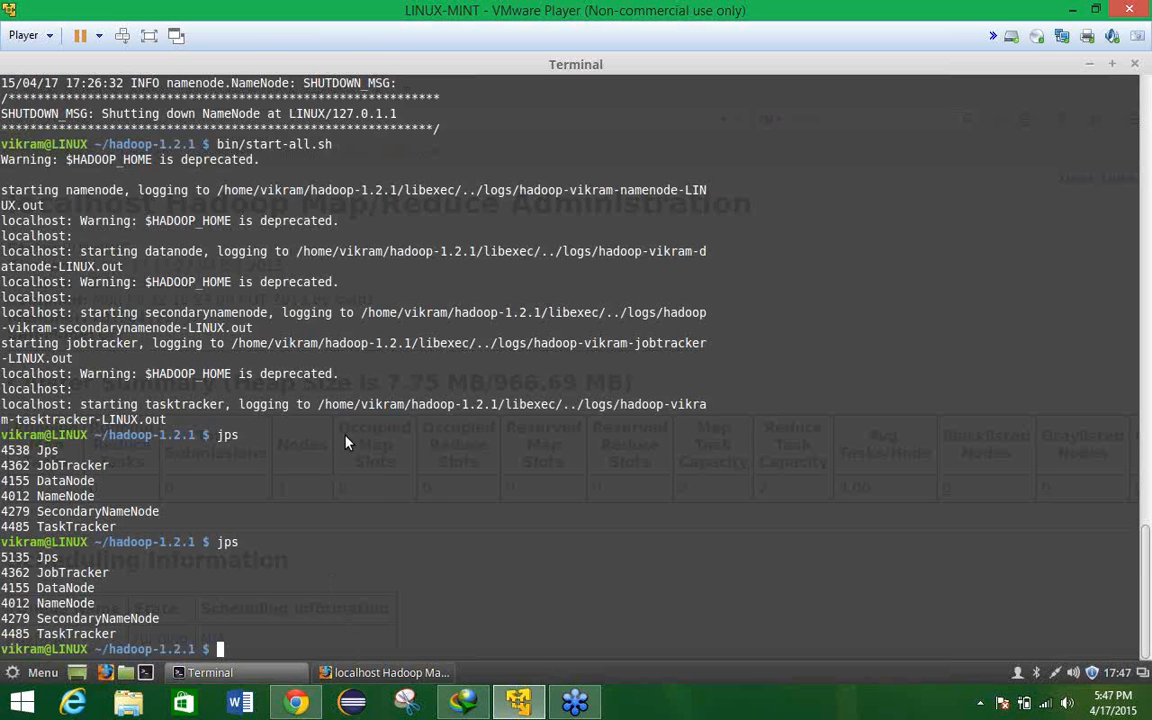
View the Map/Reduce Administration page, then the NameNode localhost:9000 status page in Firefox.
{"action": "left_click", "coordinate": [384, 672]}
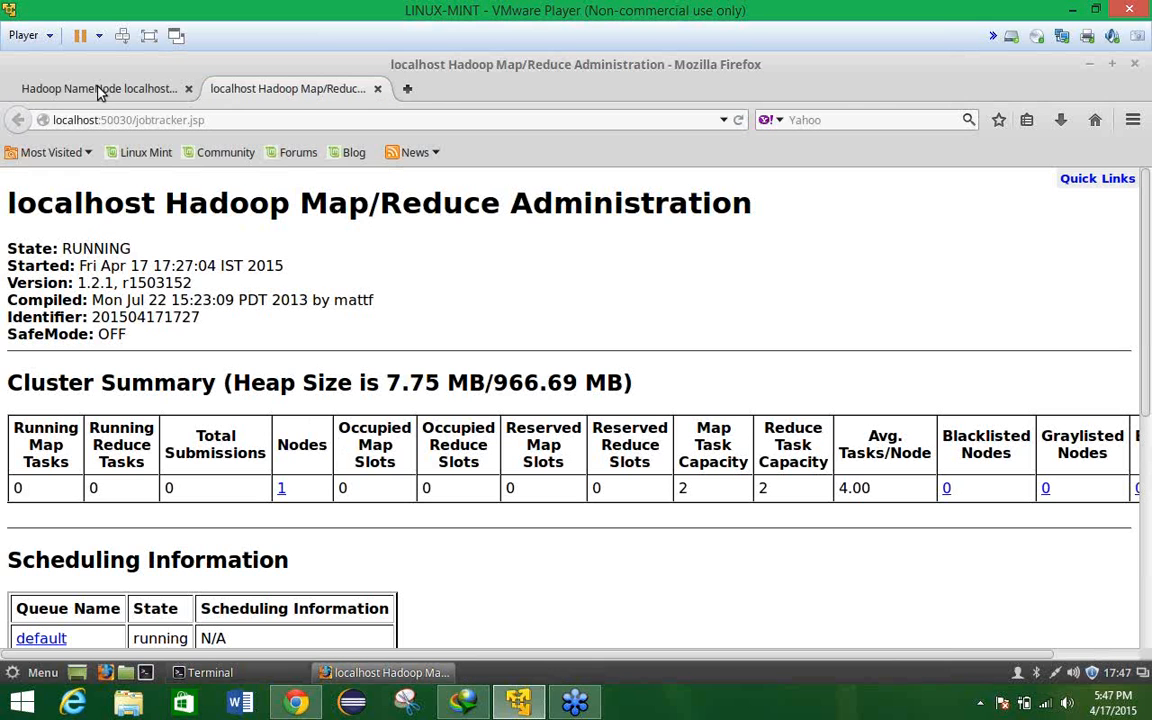
{"action": "mouse_move", "coordinate": [192, 213]}
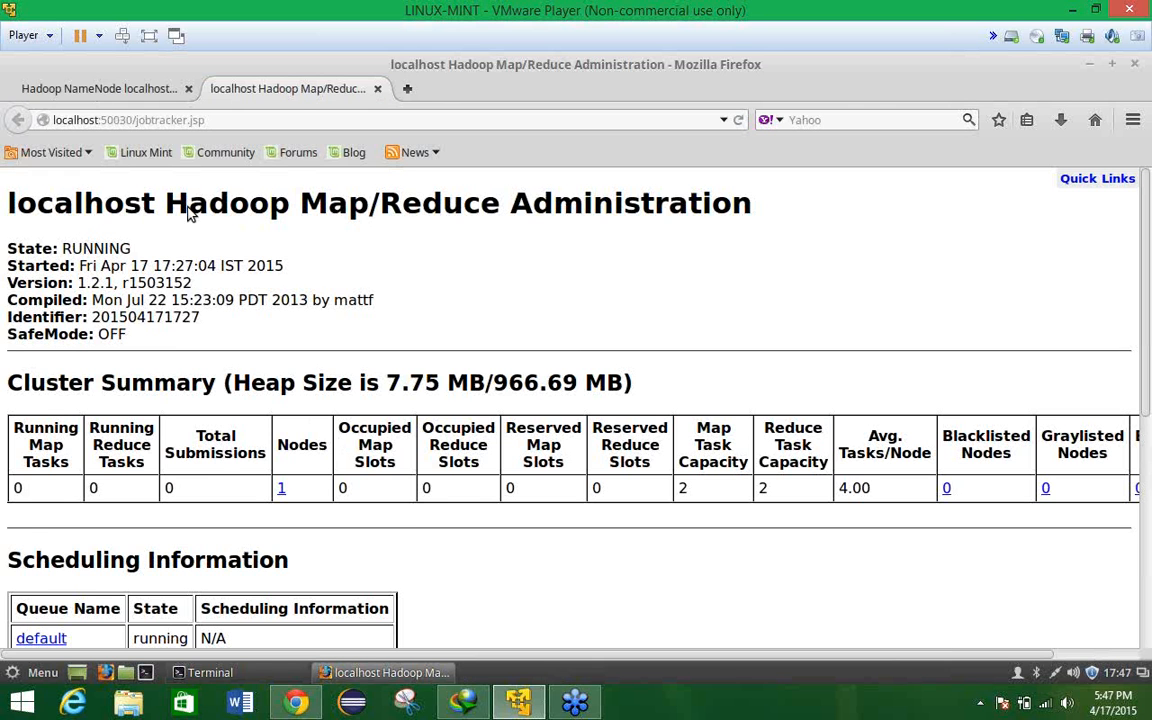
{"action": "left_click", "coordinate": [98, 88]}
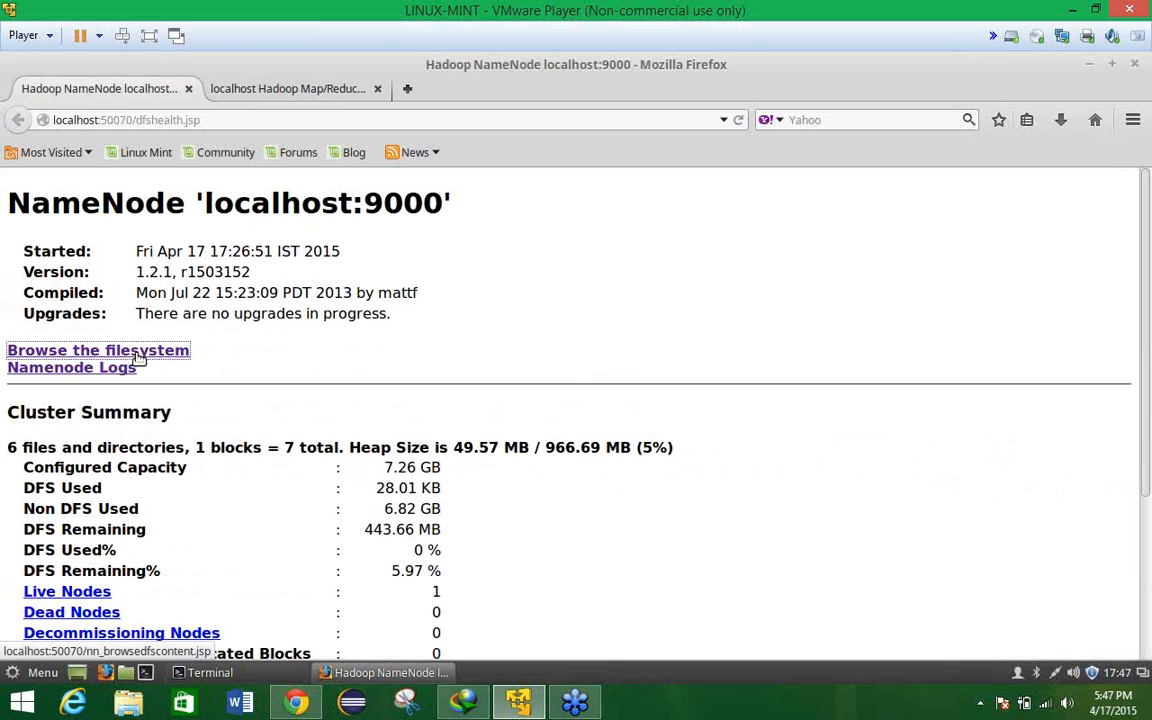
Browse the HDFS root directory from the NameNode page, showing only tmp.
{"action": "left_click", "coordinate": [98, 350]}
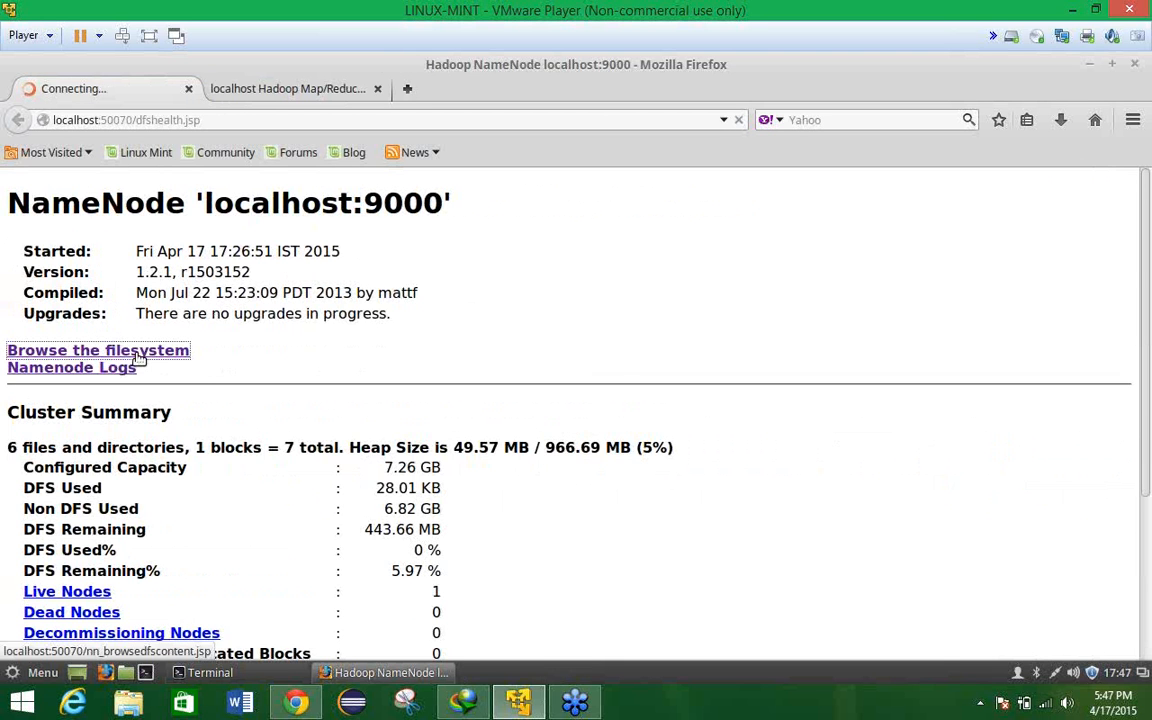
{"action": "mouse_move", "coordinate": [322, 356]}
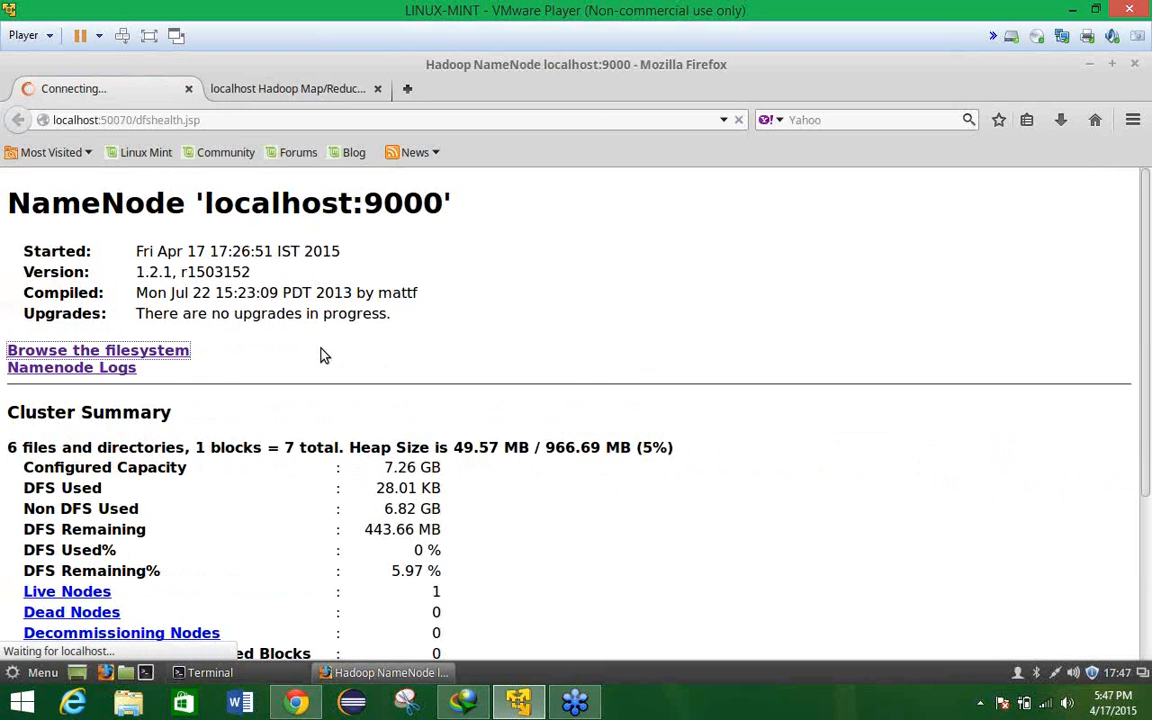
{"action": "mouse_move", "coordinate": [1017, 307]}
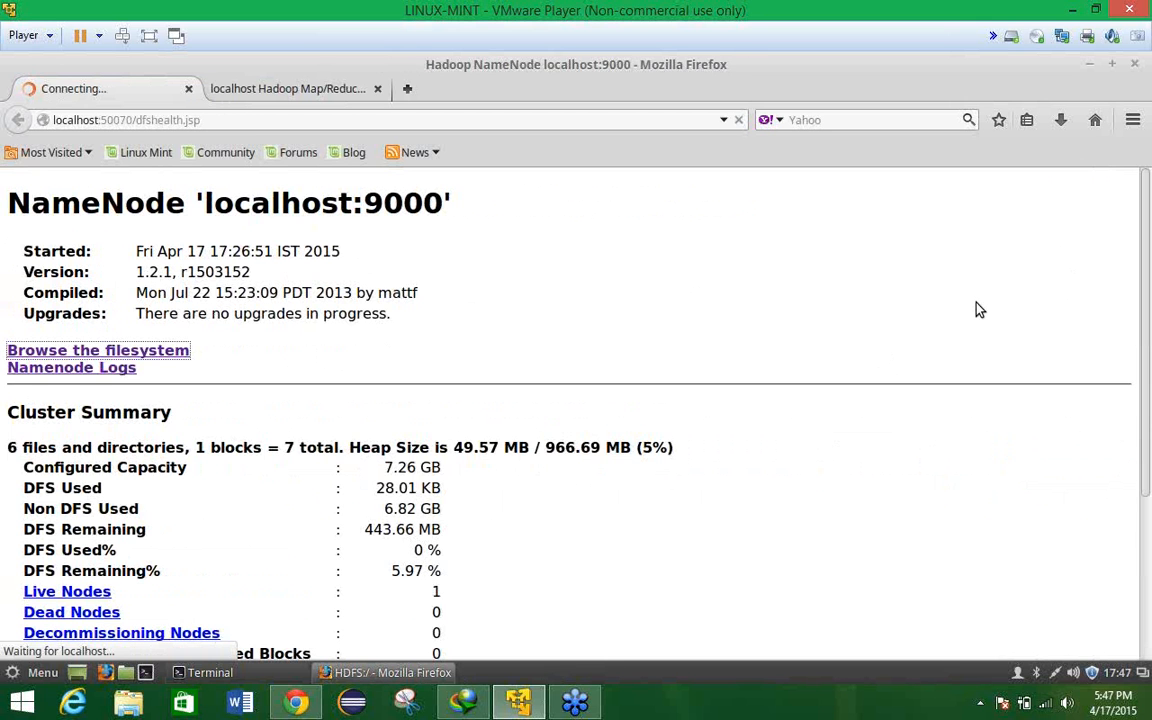
{"action": "left_click", "coordinate": [98, 350]}
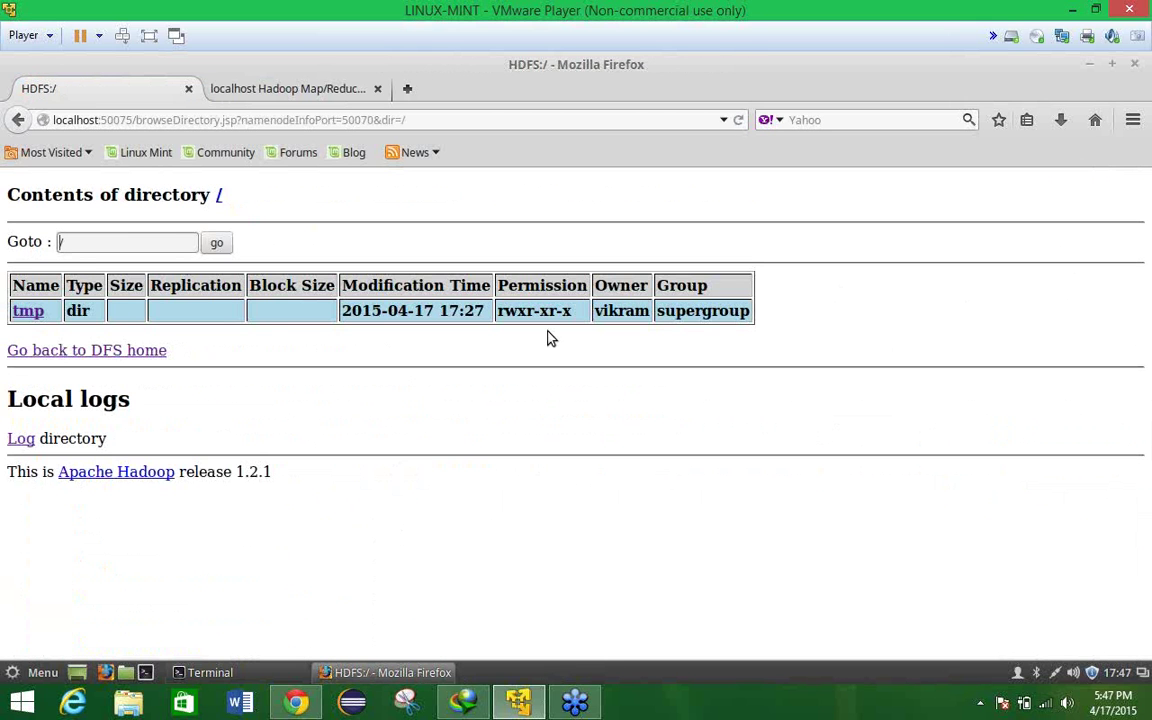
{"action": "mouse_move", "coordinate": [662, 294]}
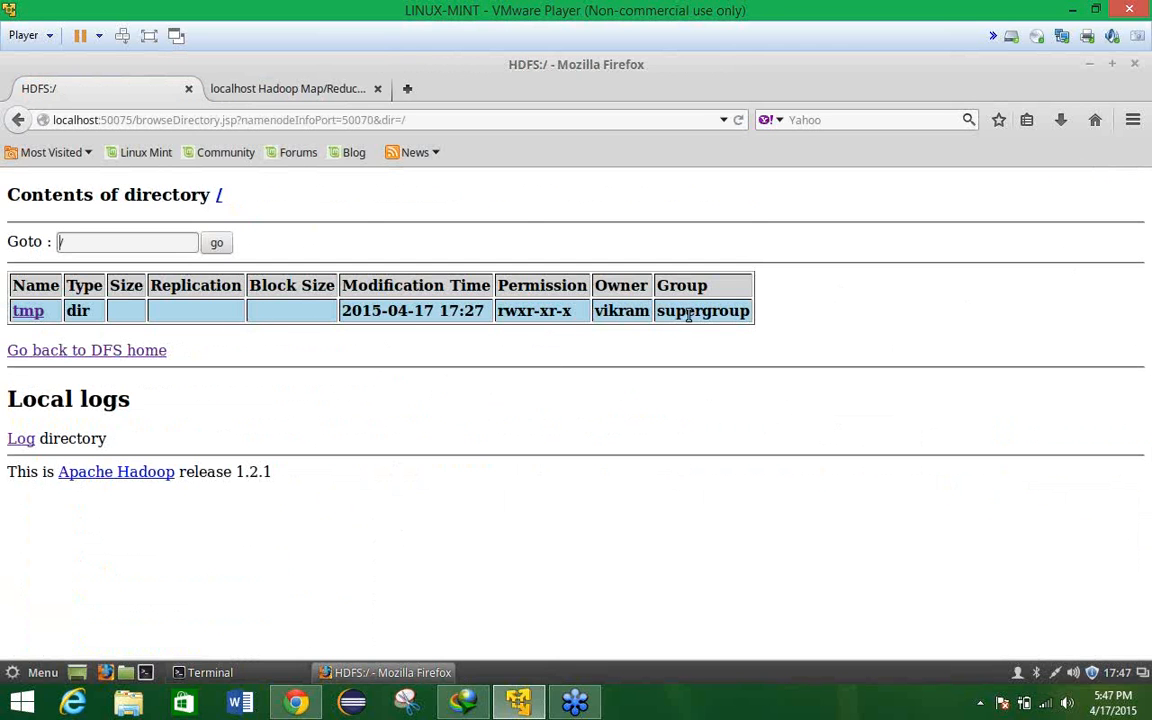
{"action": "mouse_move", "coordinate": [160, 290]}
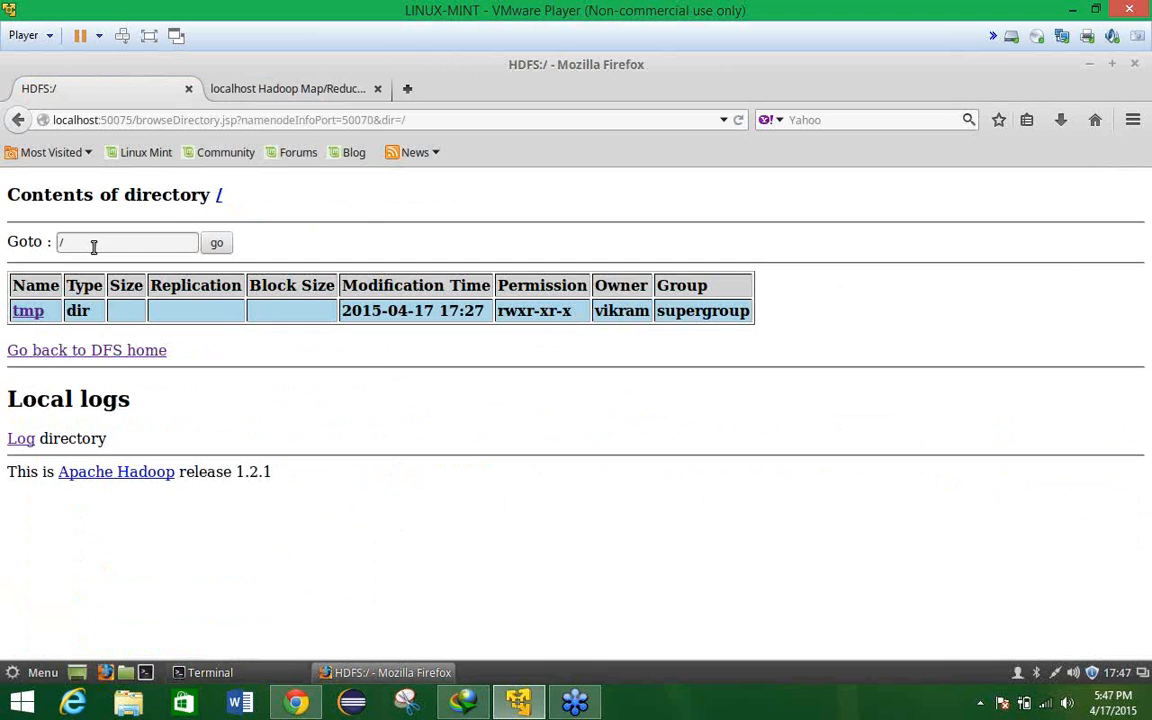
{"action": "mouse_move", "coordinate": [28, 310]}
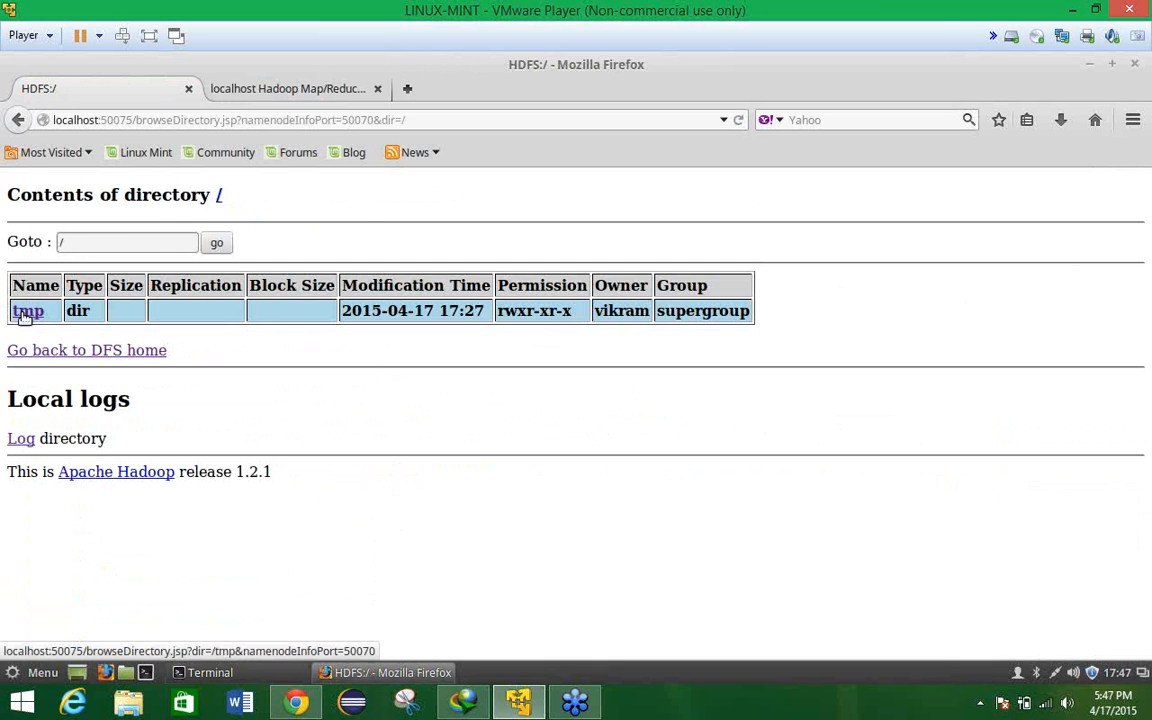
Open the tmp and hadoop-vikram directories in the HDFS browser.
{"action": "left_click", "coordinate": [127, 242]}
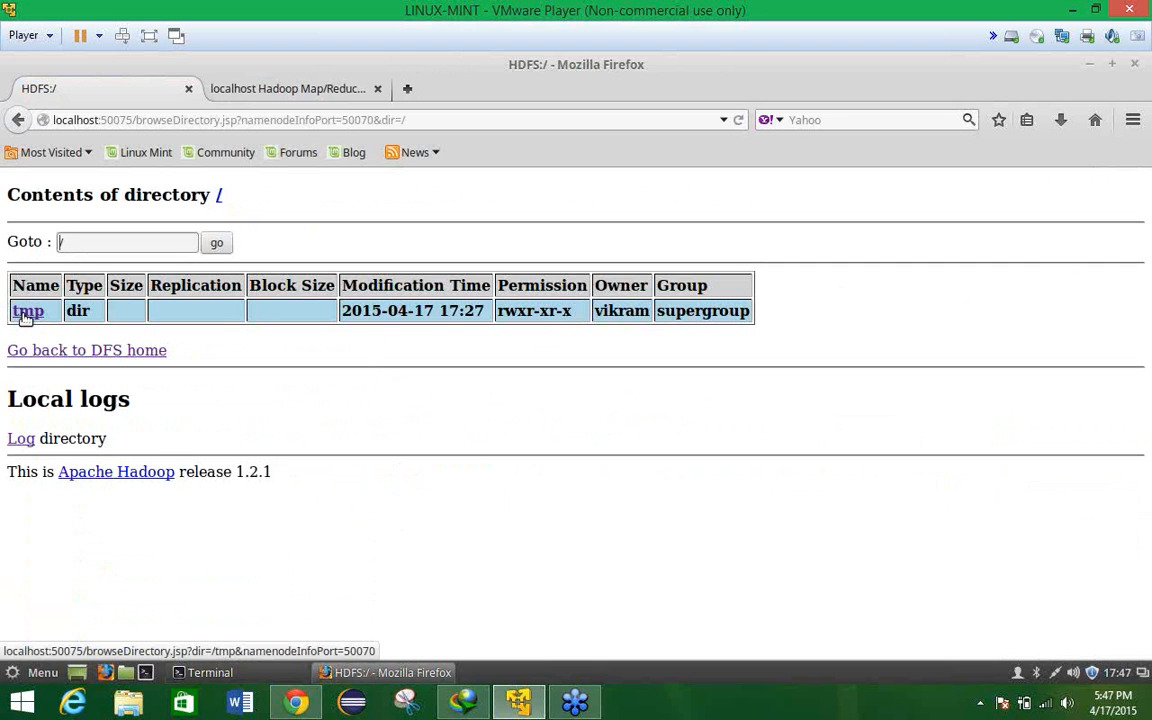
{"action": "left_click", "coordinate": [27, 310]}
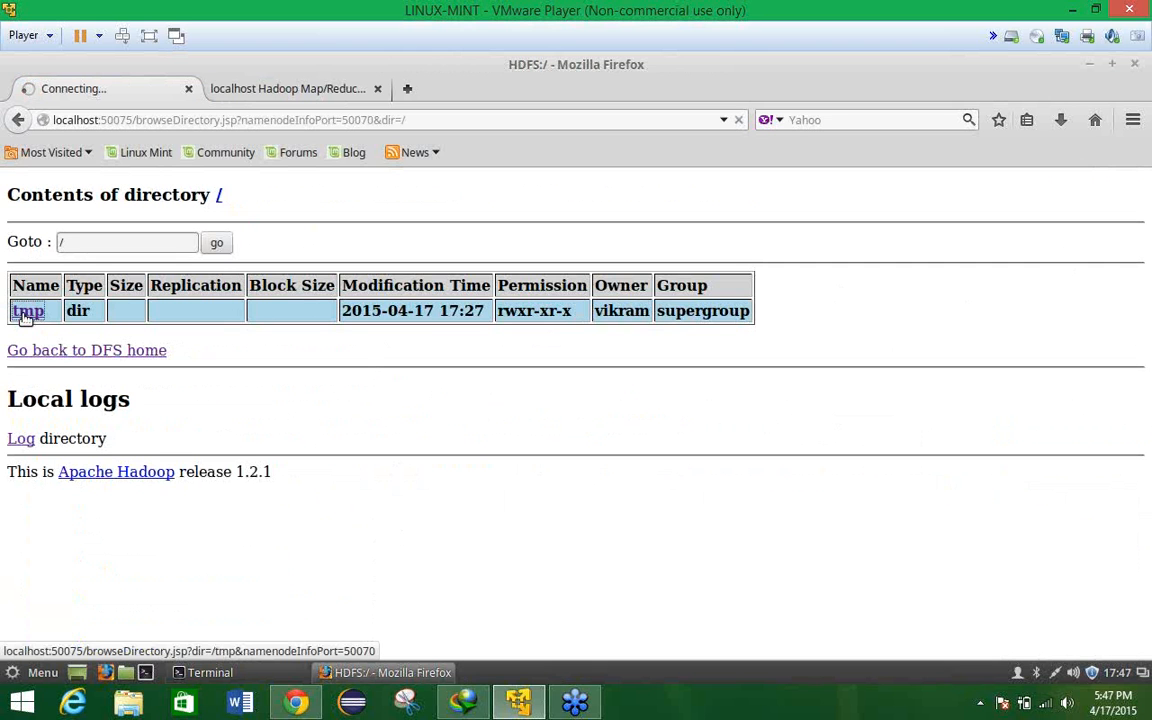
{"action": "left_click", "coordinate": [27, 310]}
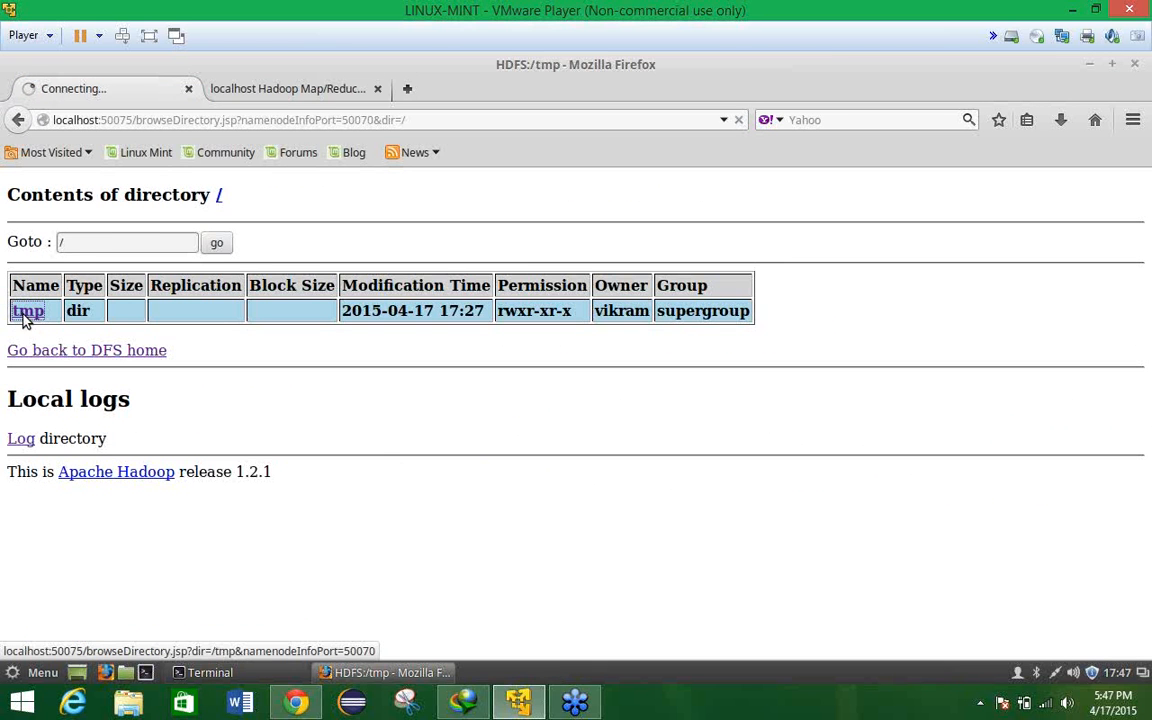
{"action": "left_click", "coordinate": [27, 310]}
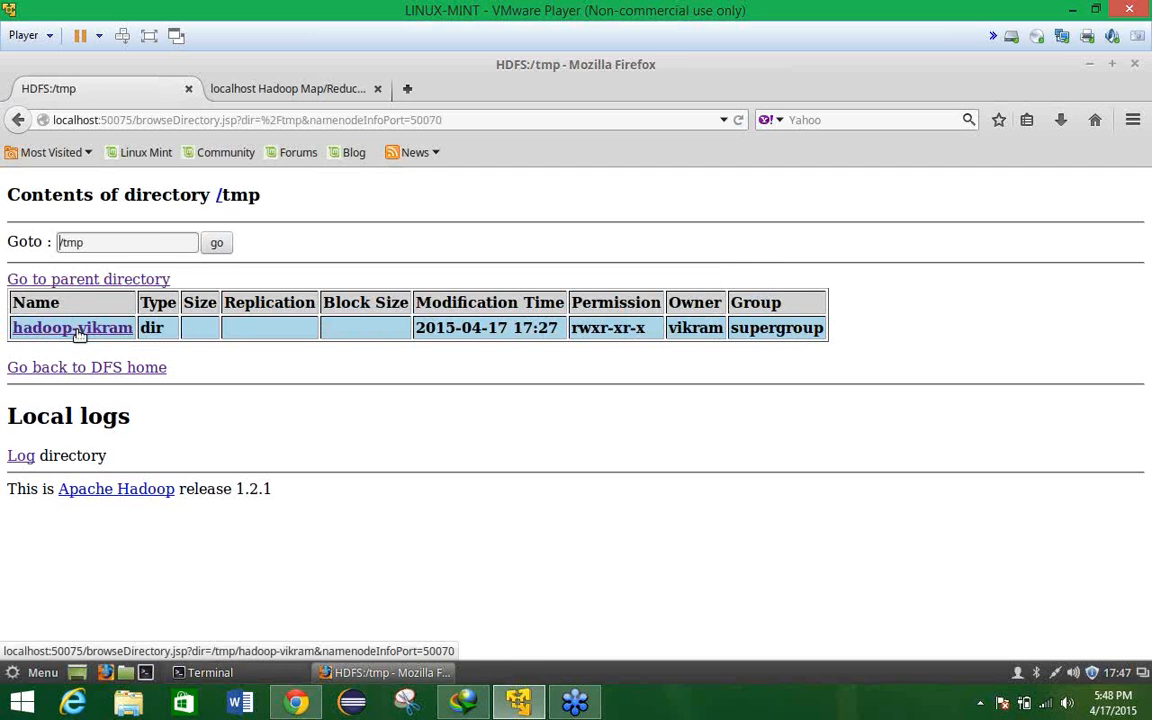
{"action": "left_click", "coordinate": [72, 327]}
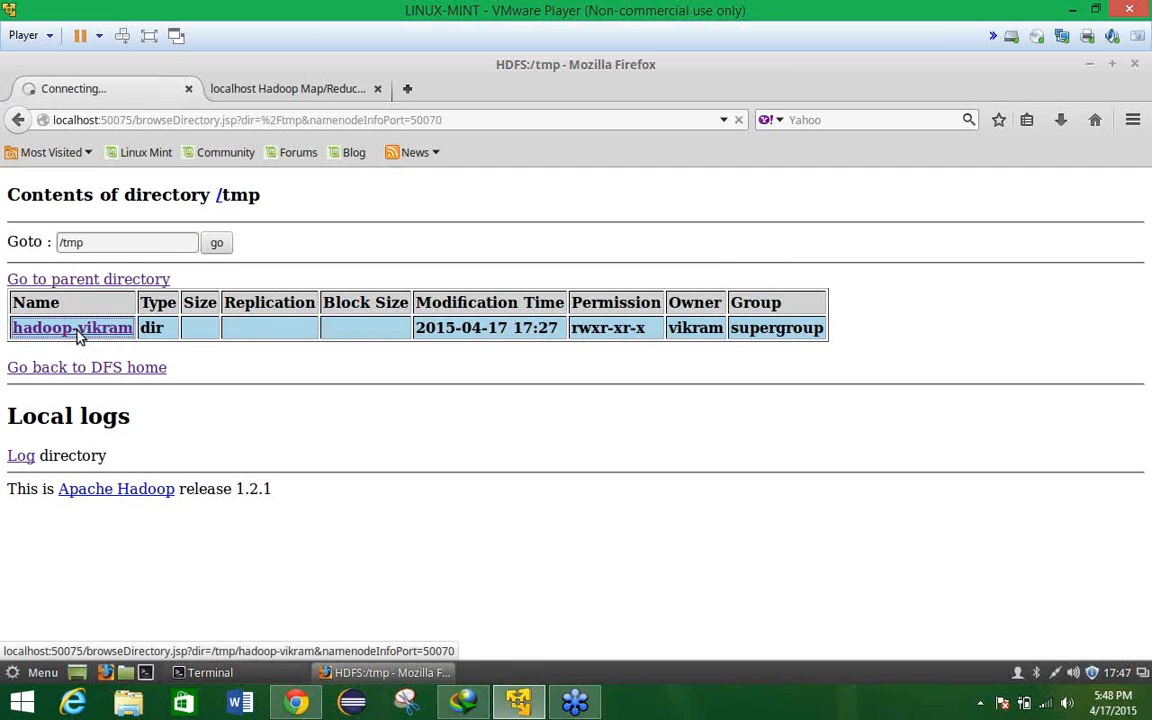
{"action": "left_click", "coordinate": [72, 327]}
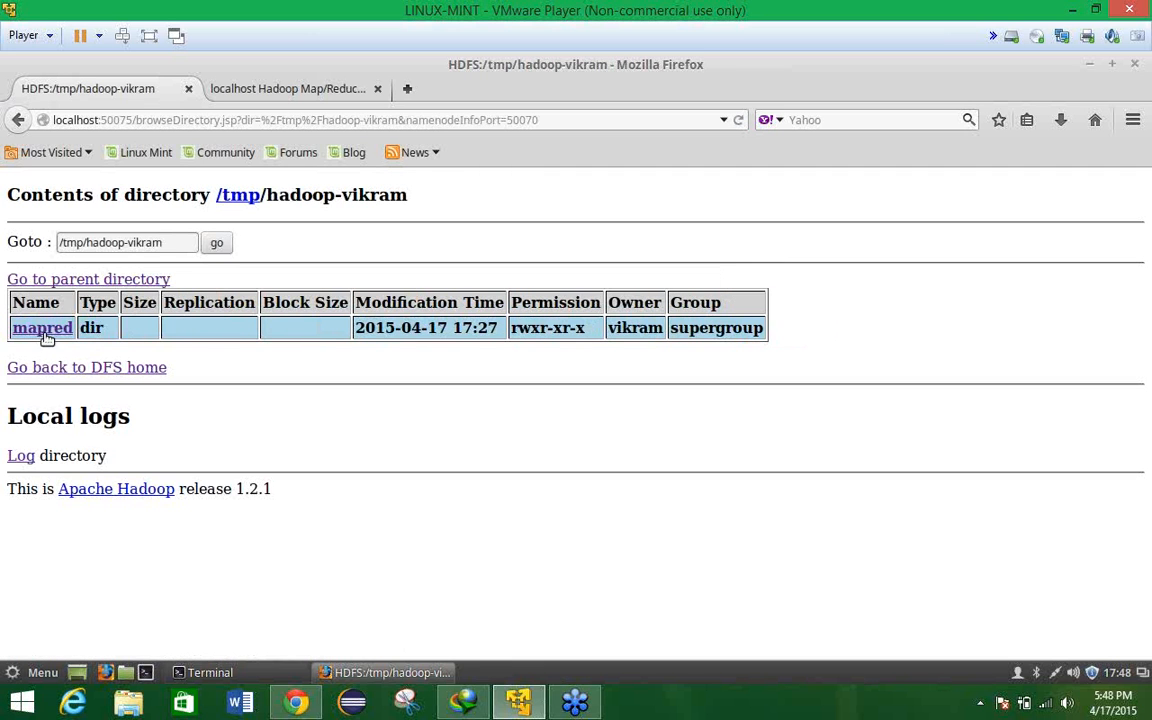
Open mapred, try system (access denied), go back, then view Map/Reduce Administration.
{"action": "left_click", "coordinate": [42, 327]}
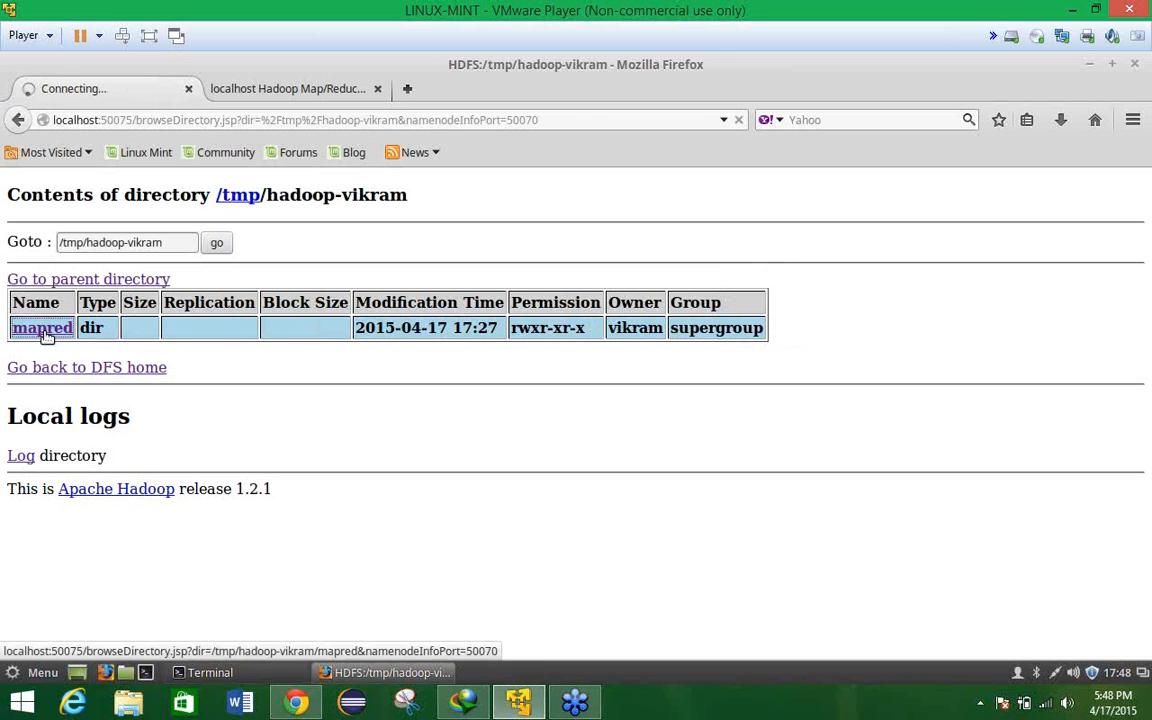
{"action": "left_click", "coordinate": [42, 327]}
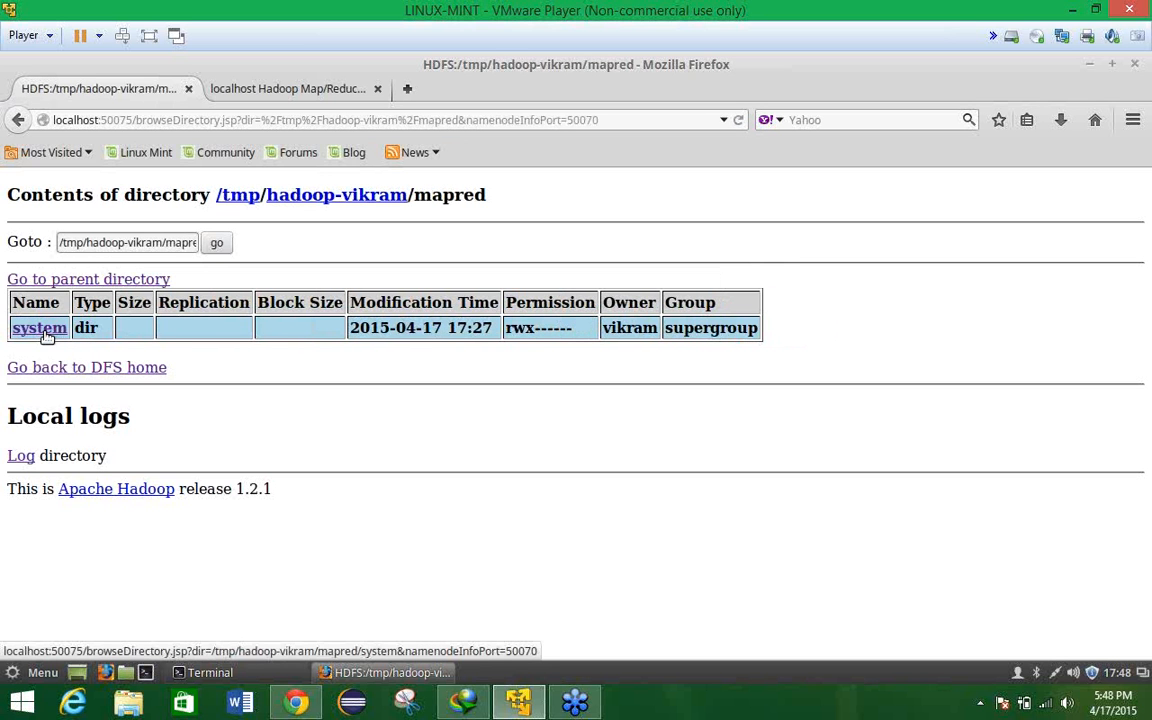
{"action": "left_click", "coordinate": [39, 327]}
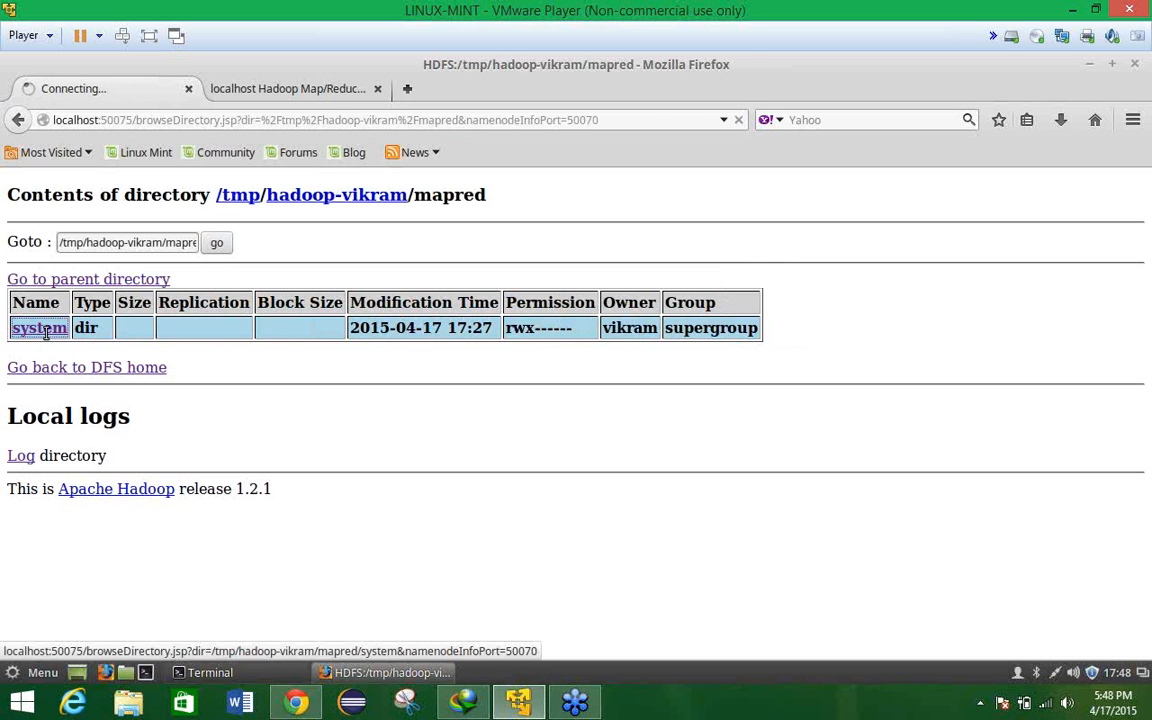
{"action": "left_click", "coordinate": [40, 327]}
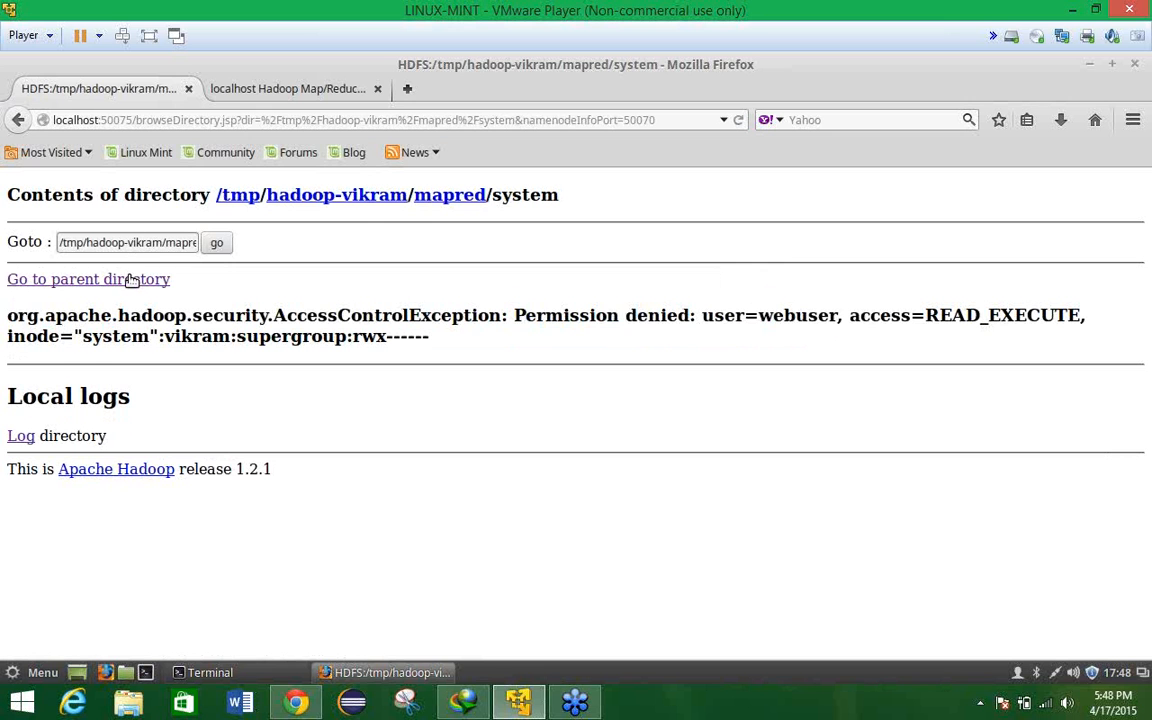
{"action": "left_click", "coordinate": [88, 279]}
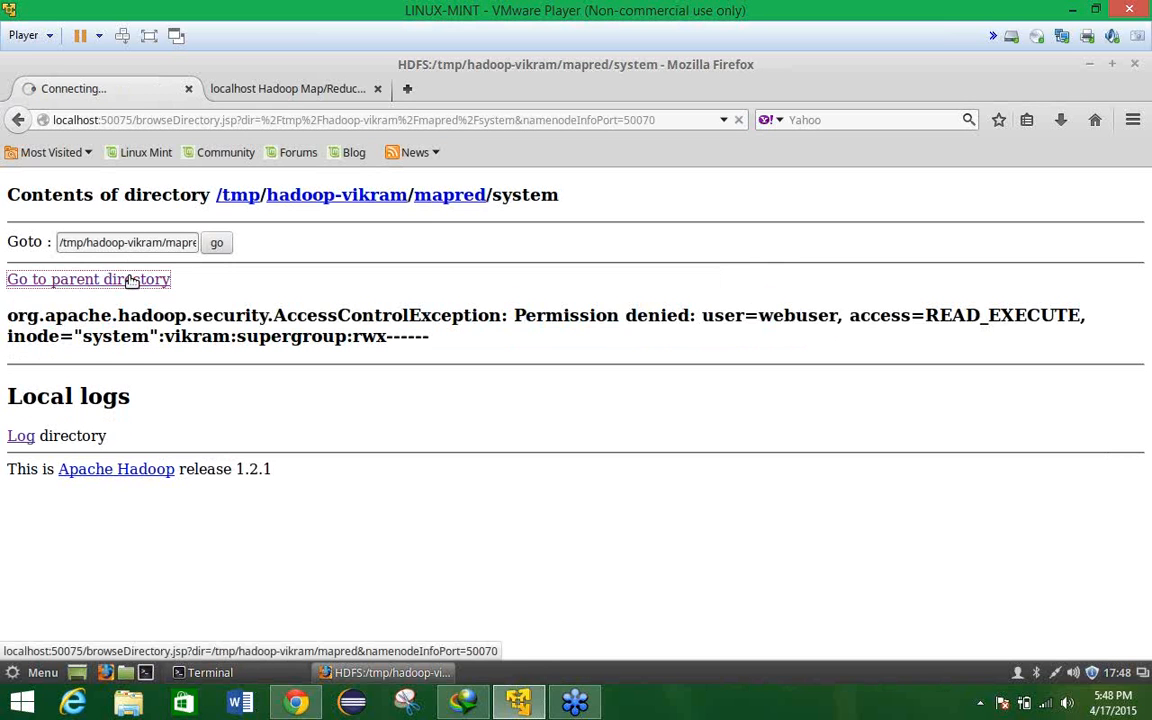
{"action": "left_click", "coordinate": [88, 279]}
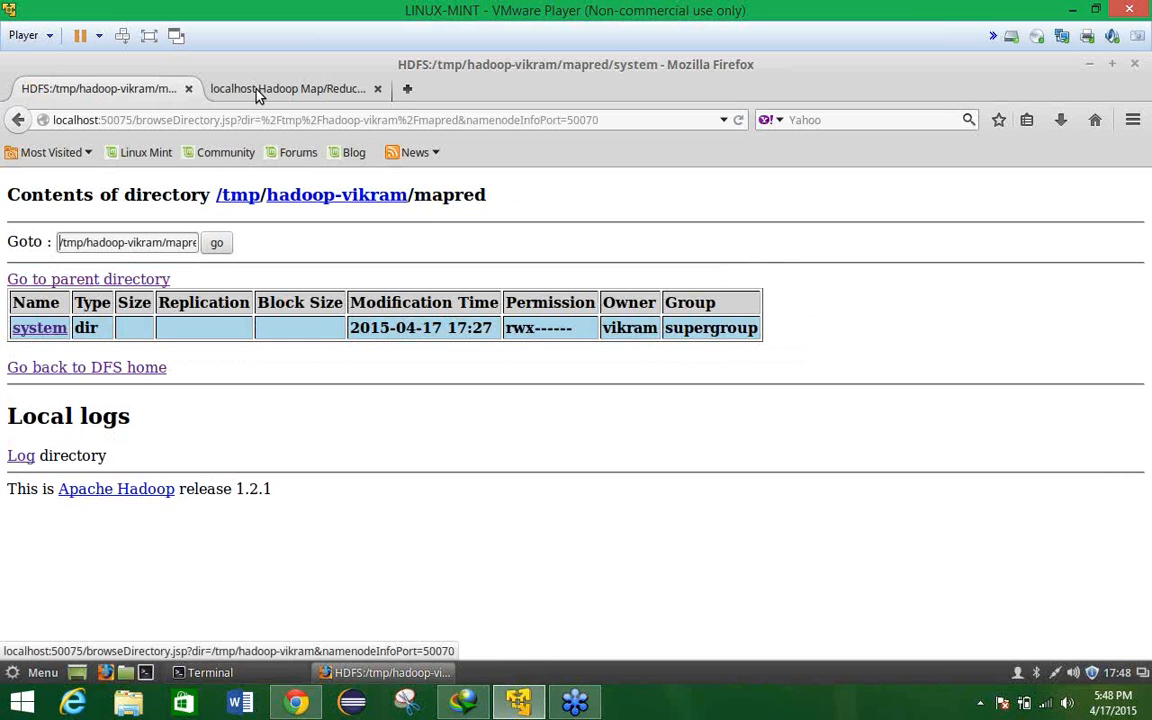
{"action": "mouse_move", "coordinate": [288, 88]}
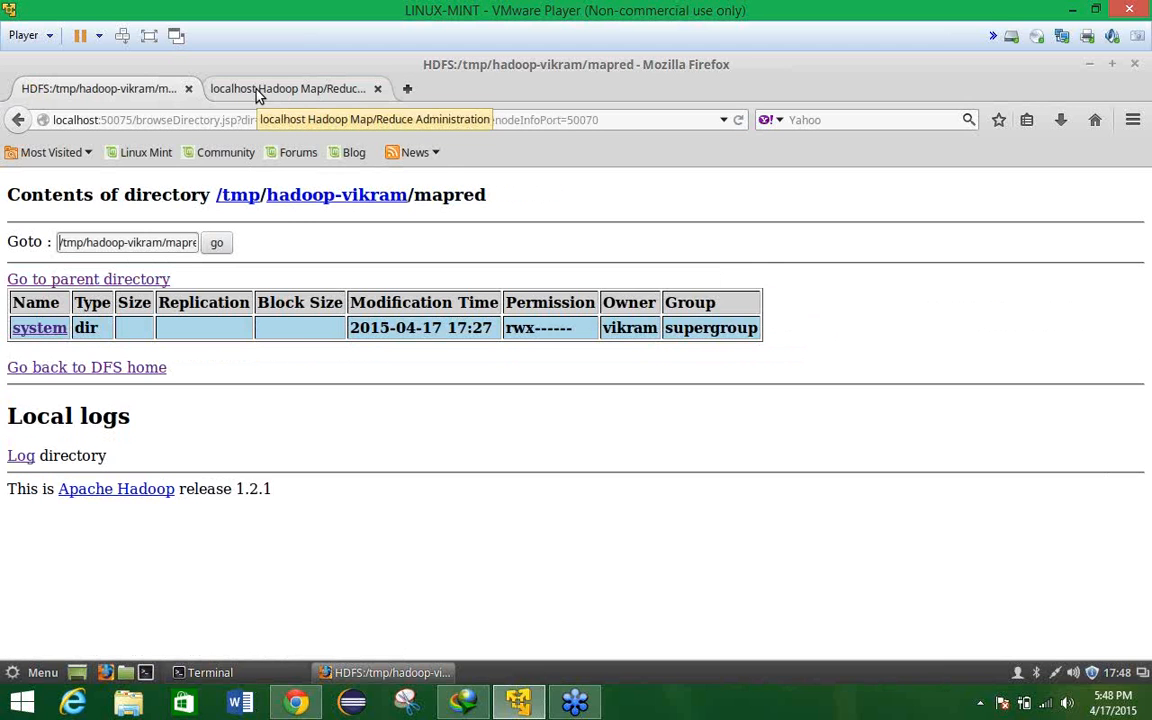
{"action": "left_click", "coordinate": [288, 88]}
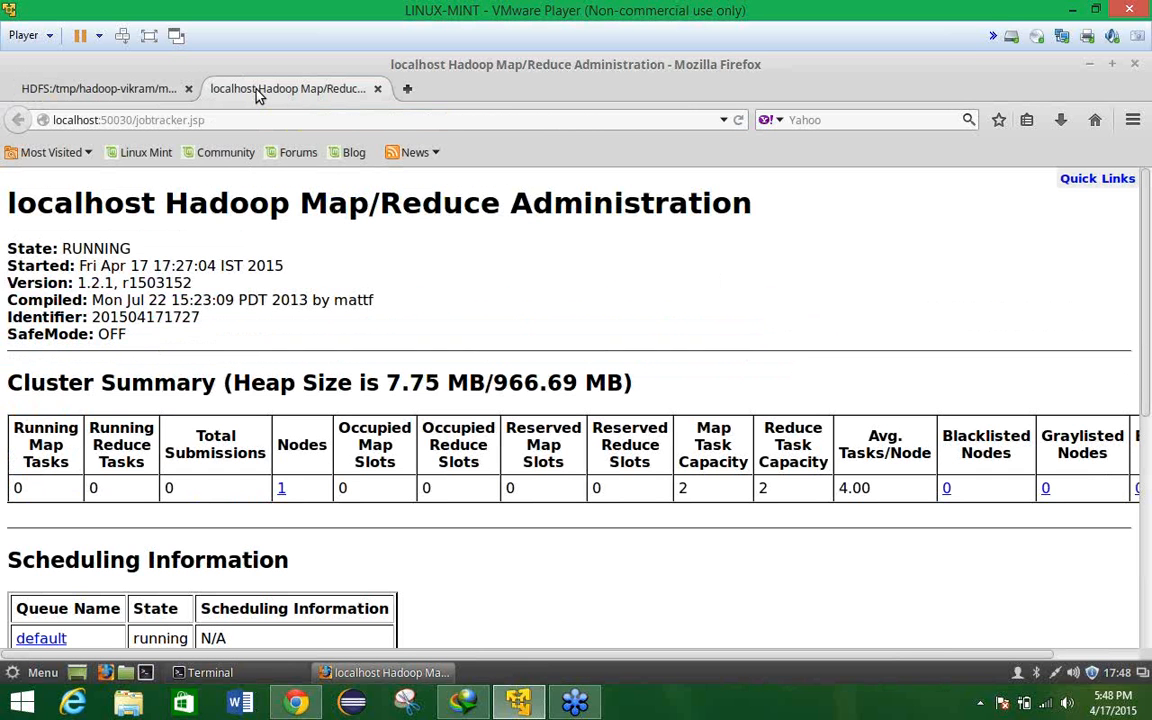
{"action": "mouse_move", "coordinate": [1118, 378]}
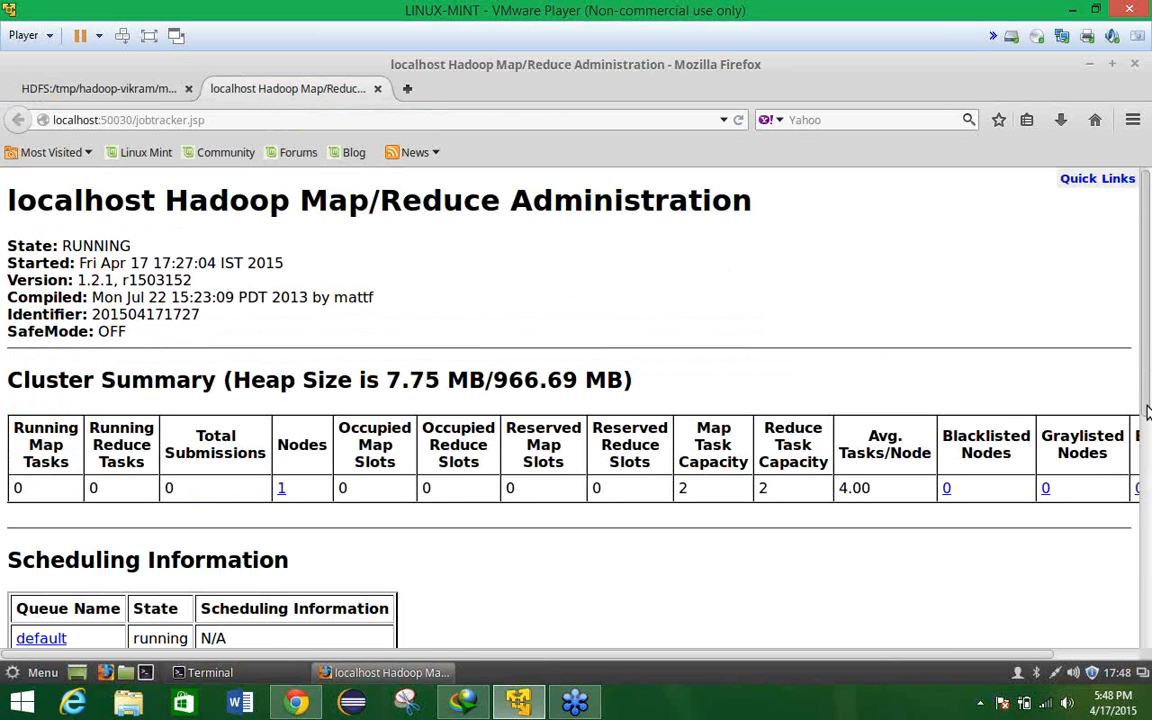
Check the Running and Retired Jobs sections show no jobs, then return to Terminal.
{"action": "scroll", "scroll_direction": "down", "scroll_amount": 3}
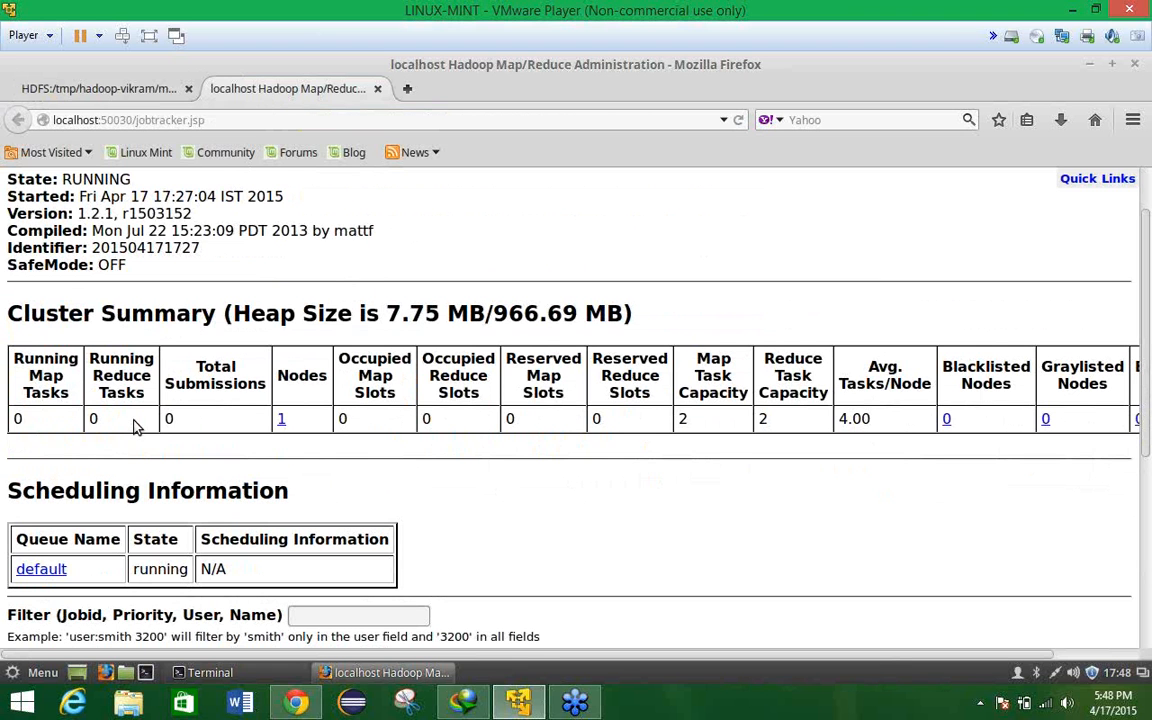
{"action": "mouse_move", "coordinate": [659, 447]}
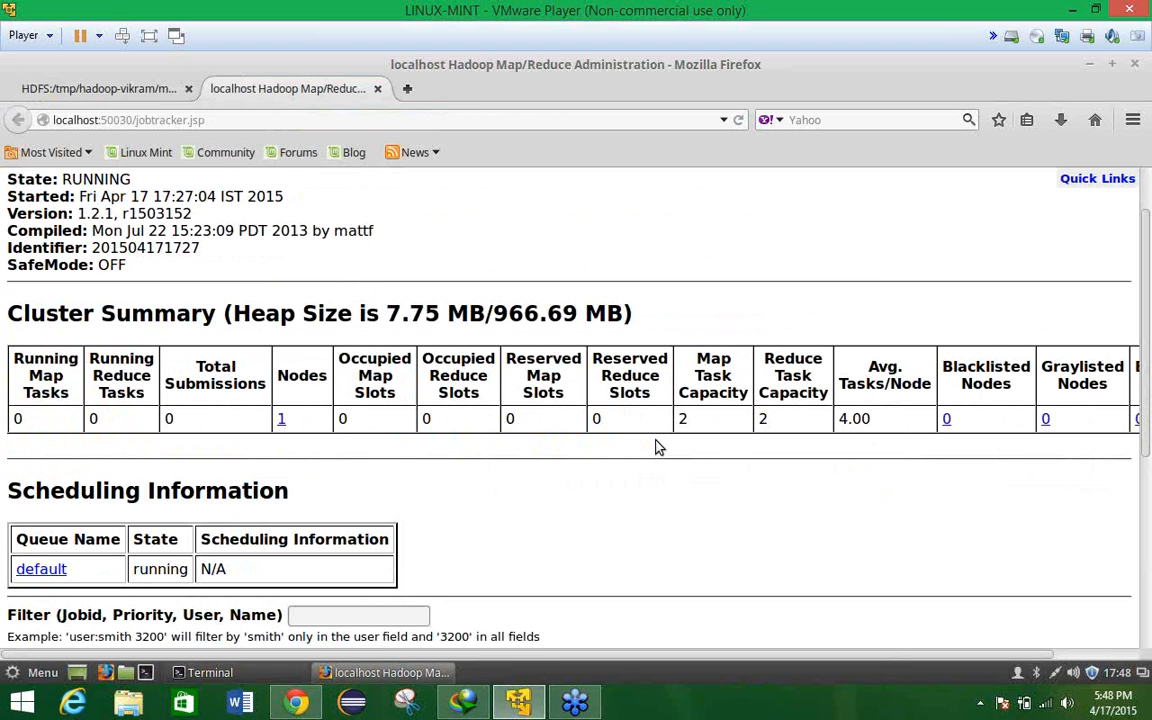
{"action": "mouse_move", "coordinate": [1146, 390]}
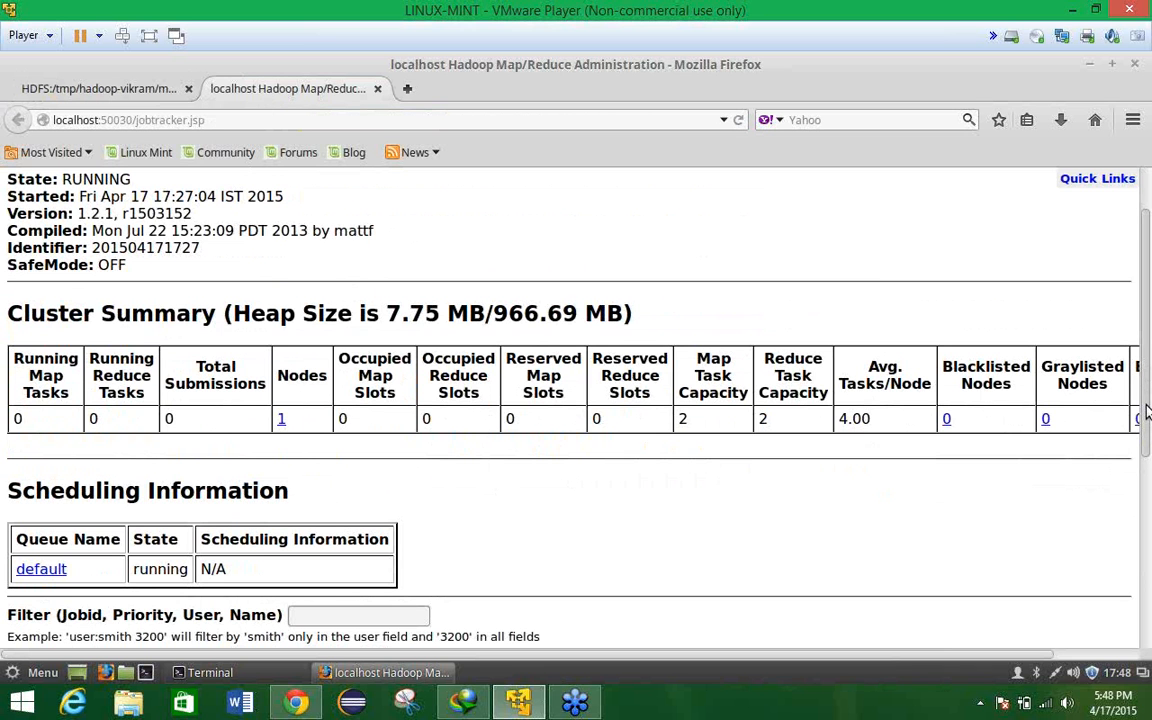
{"action": "scroll", "scroll_direction": "down", "scroll_amount": 3}
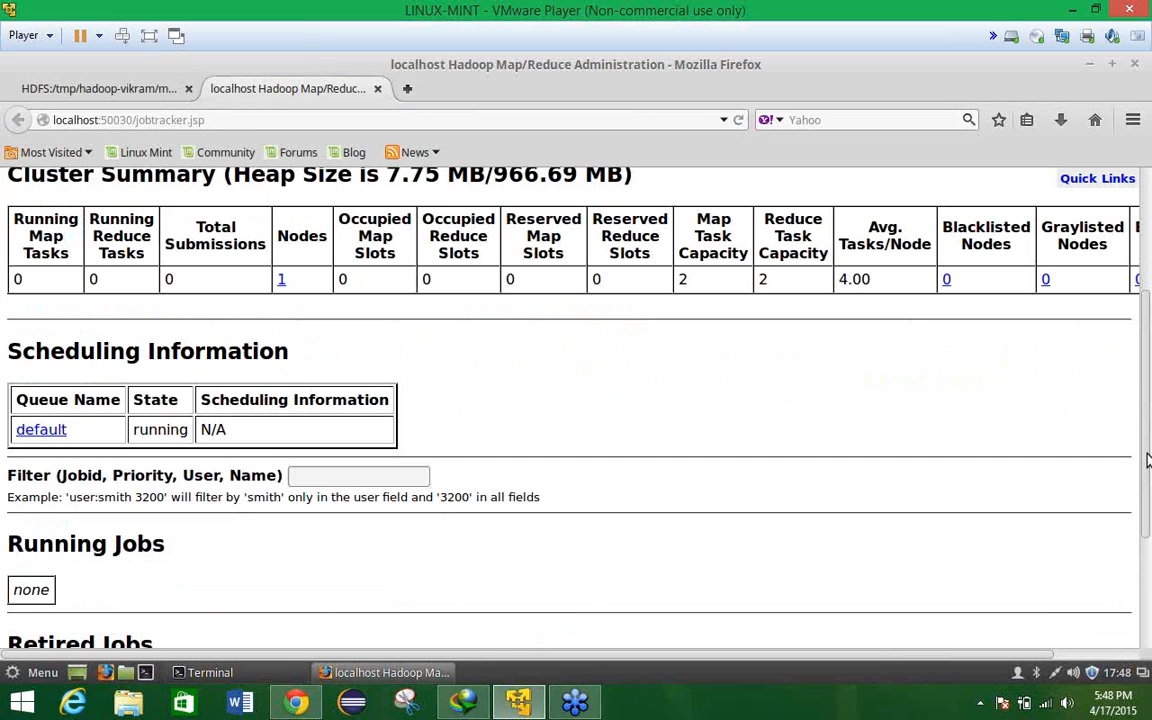
{"action": "scroll", "scroll_direction": "down", "scroll_amount": 3}
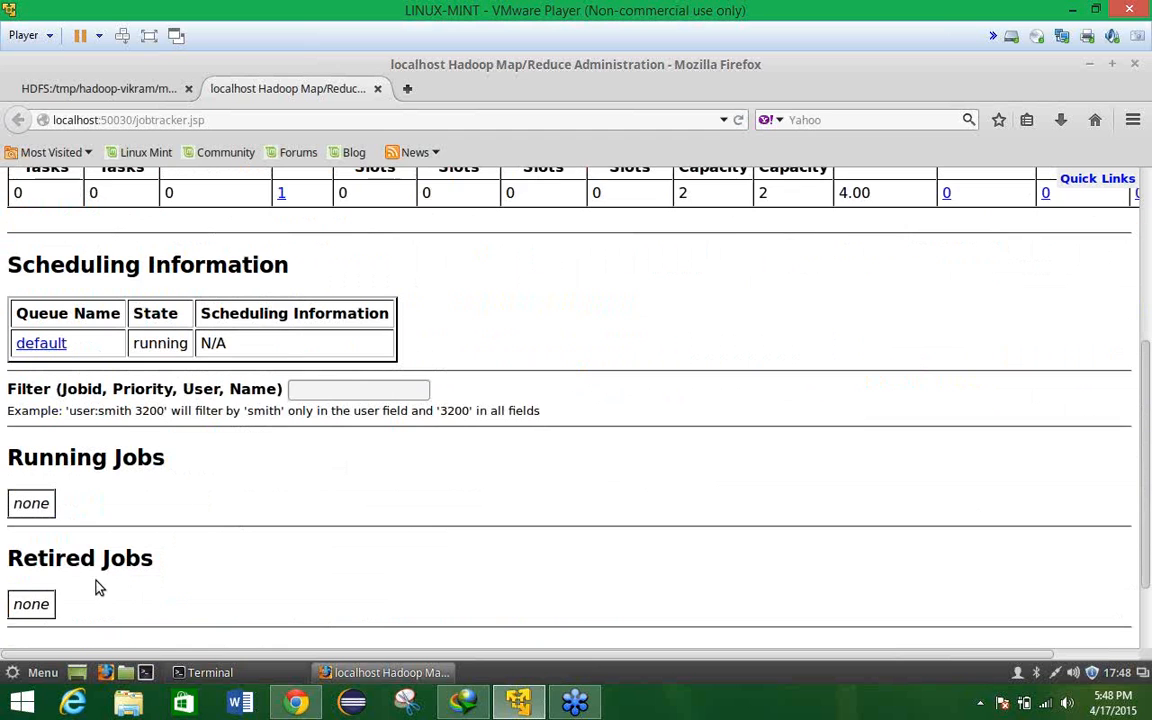
{"action": "scroll", "scroll_direction": "down", "scroll_amount": 3}
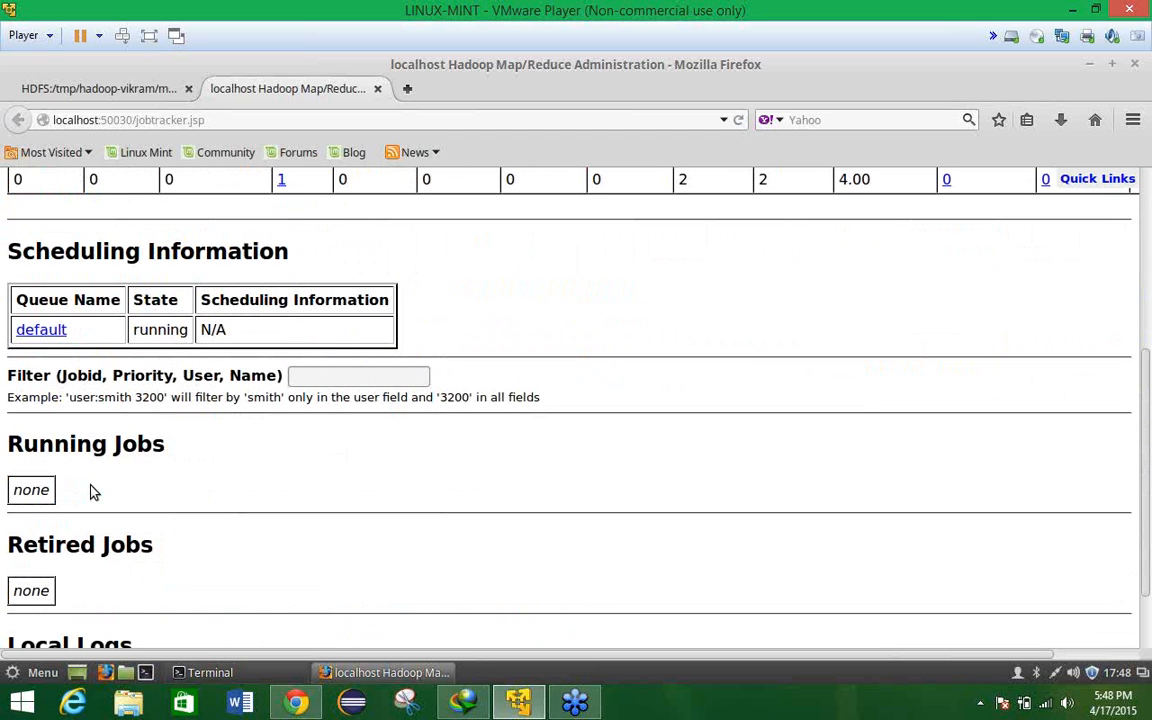
{"action": "mouse_move", "coordinate": [210, 672]}
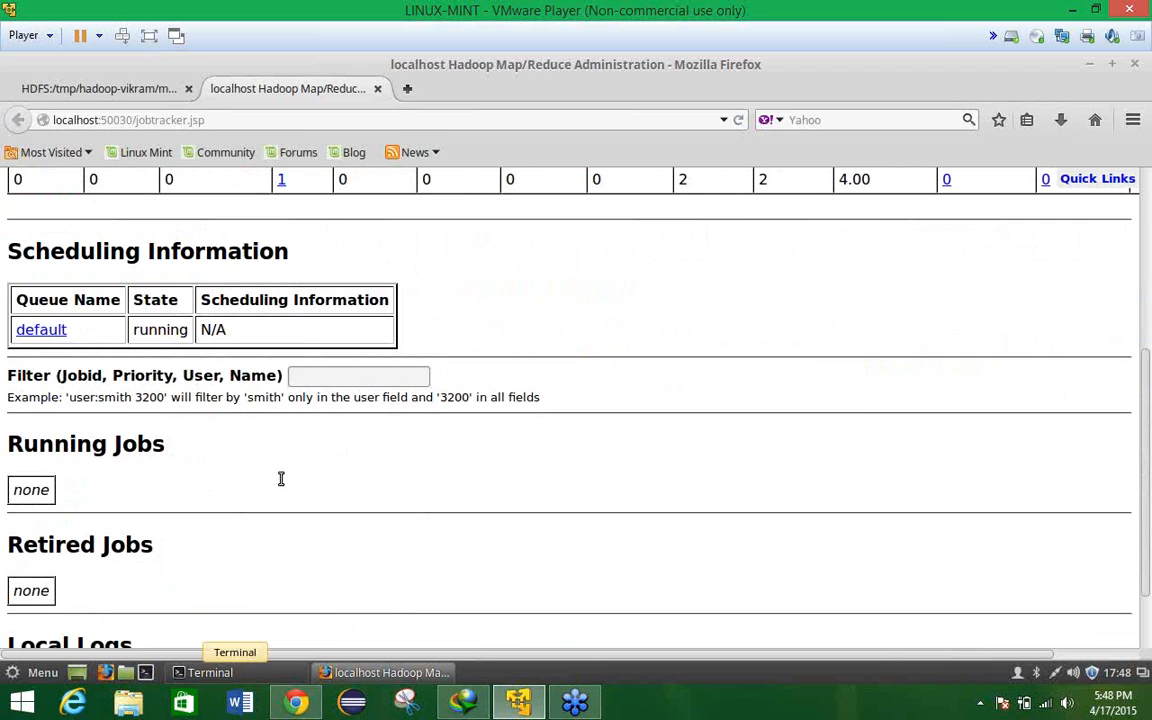
{"action": "left_click", "coordinate": [210, 672]}
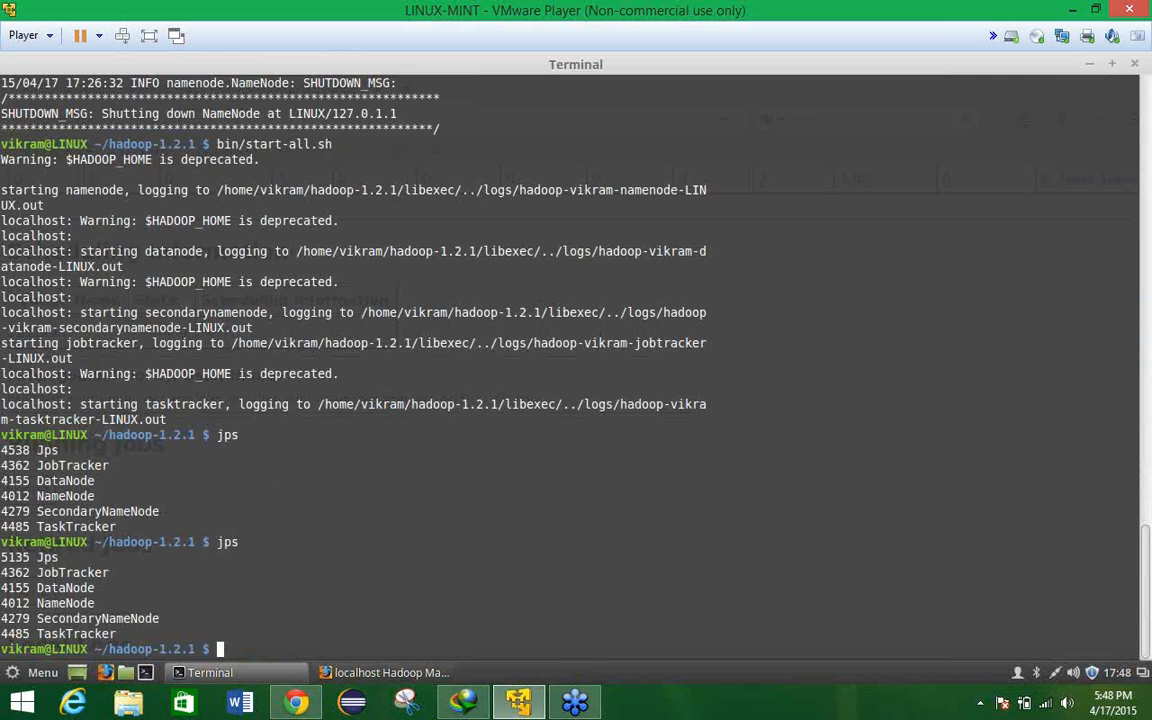
List the hadoop-1.2.1 folder and copy the hadoop-examples-1.2.1.jar name.
{"action": "type", "text": "ls"}
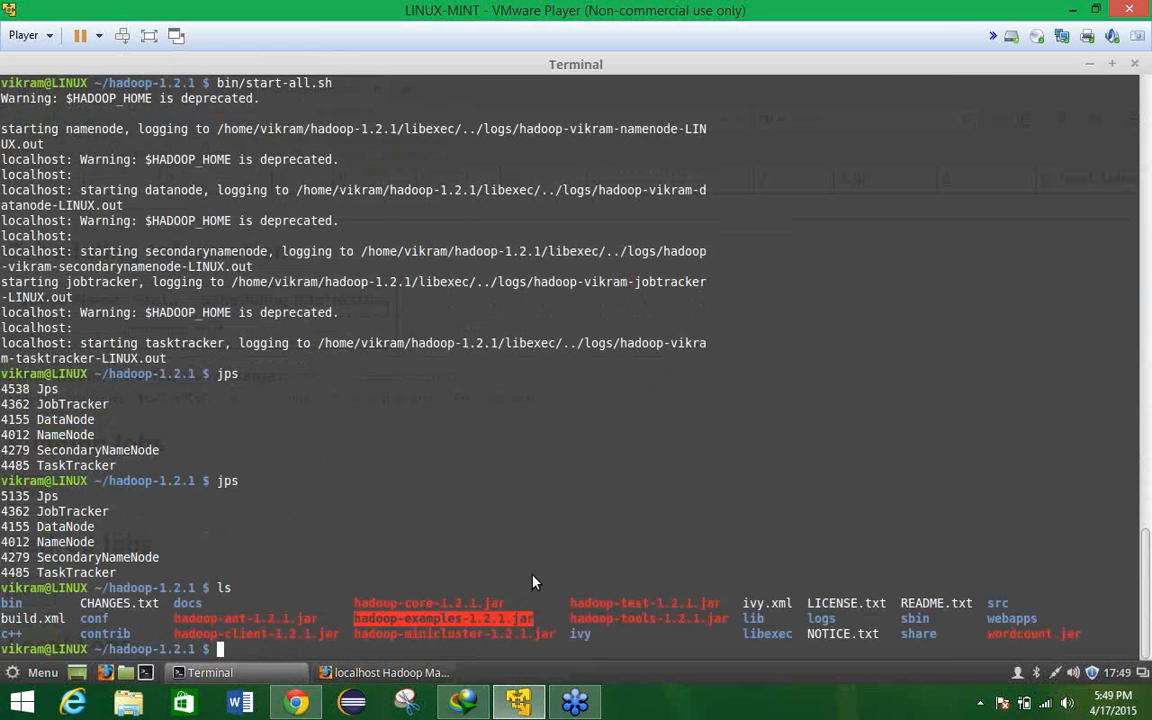
{"action": "right_click", "coordinate": [534, 583]}
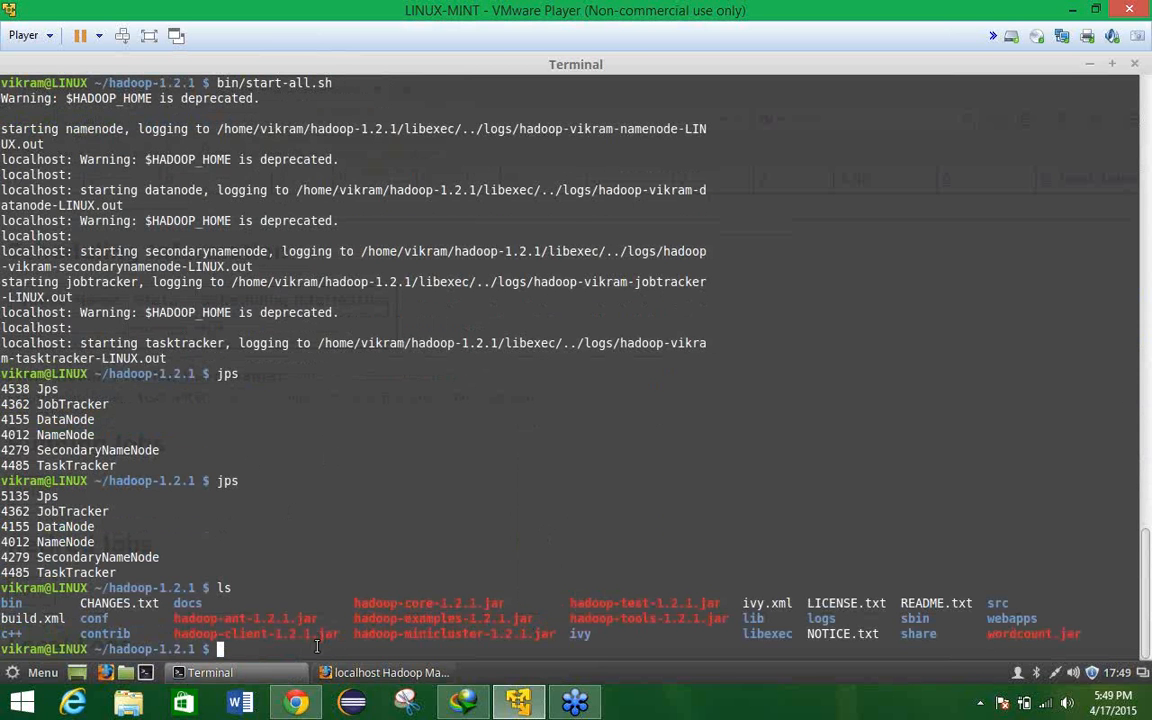
Start the command line with 'bin/hadoop jar'.
{"action": "type", "text": "bin"}
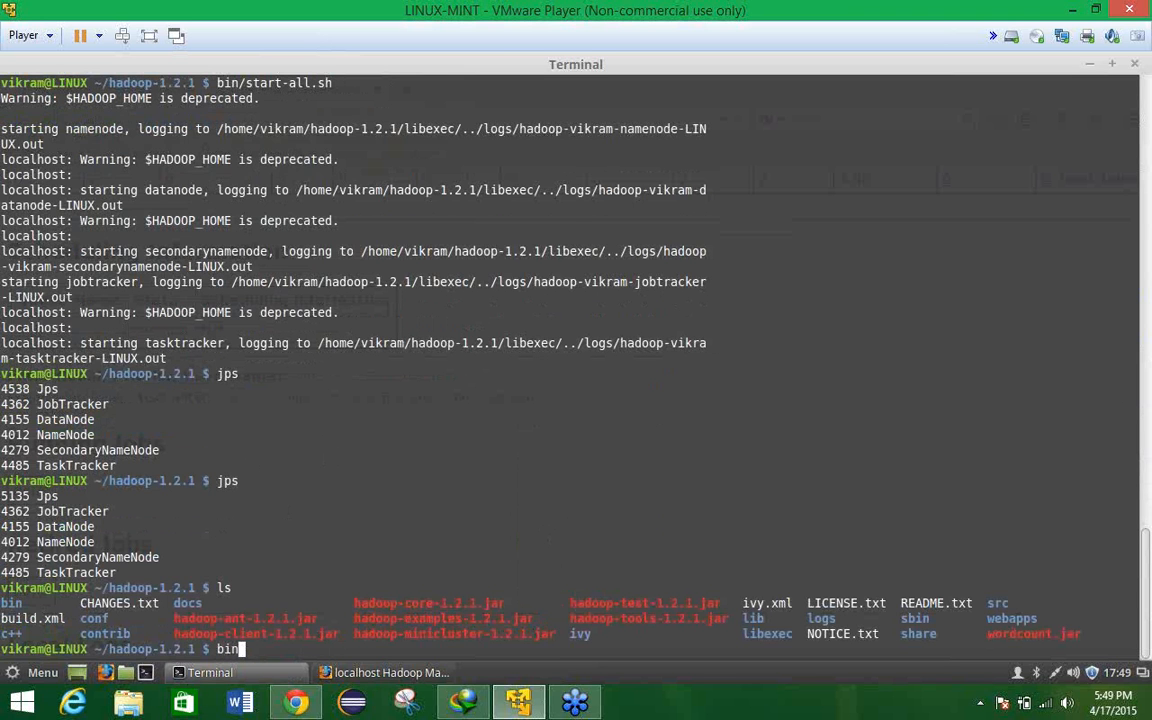
{"action": "type", "text": "/"}
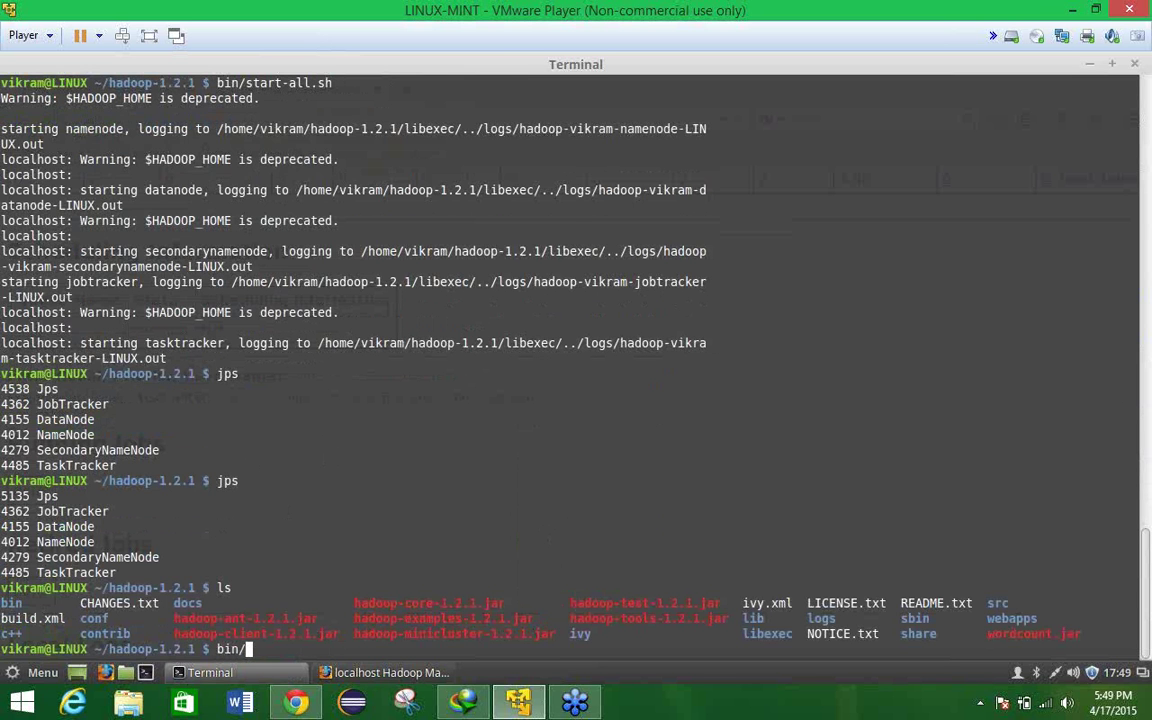
{"action": "type", "text": "hadoop"}
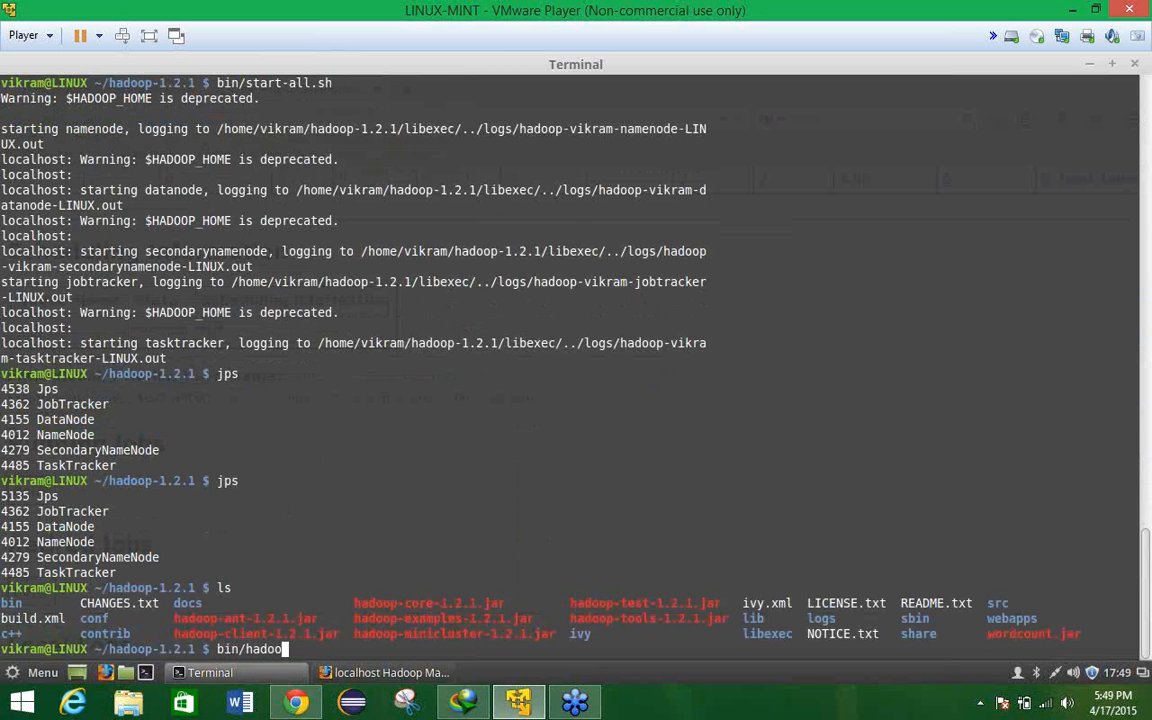
{"action": "type", "text": "jar"}
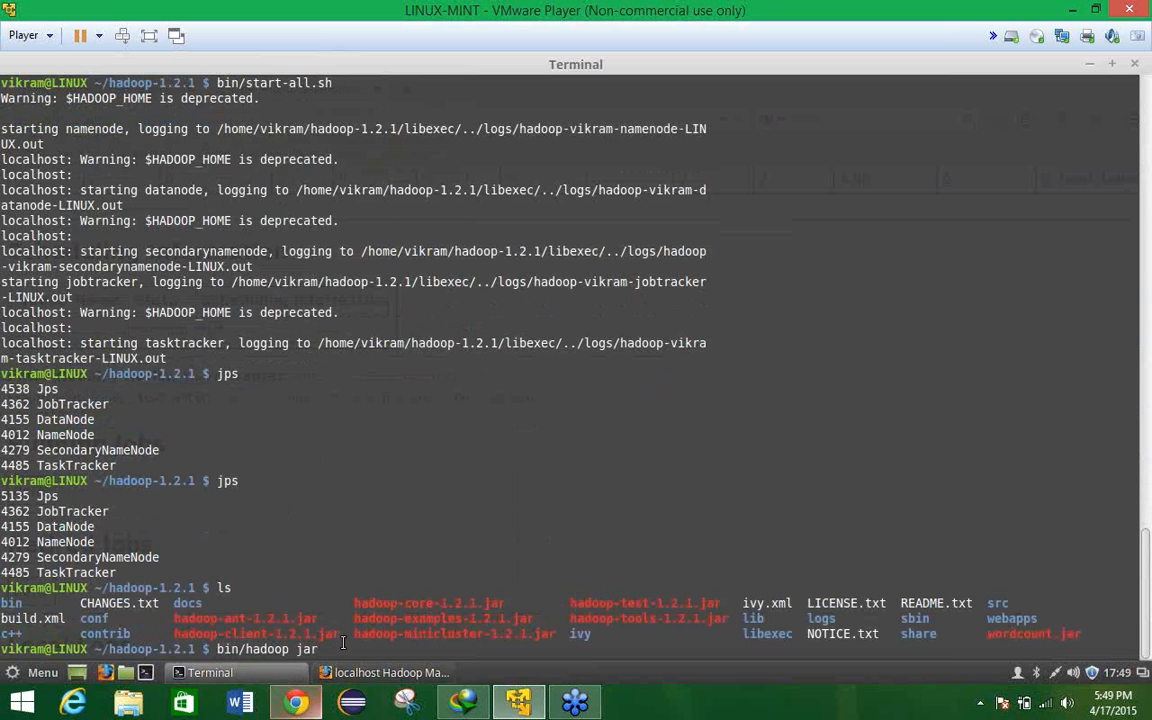
{"action": "mouse_move", "coordinate": [370, 618]}
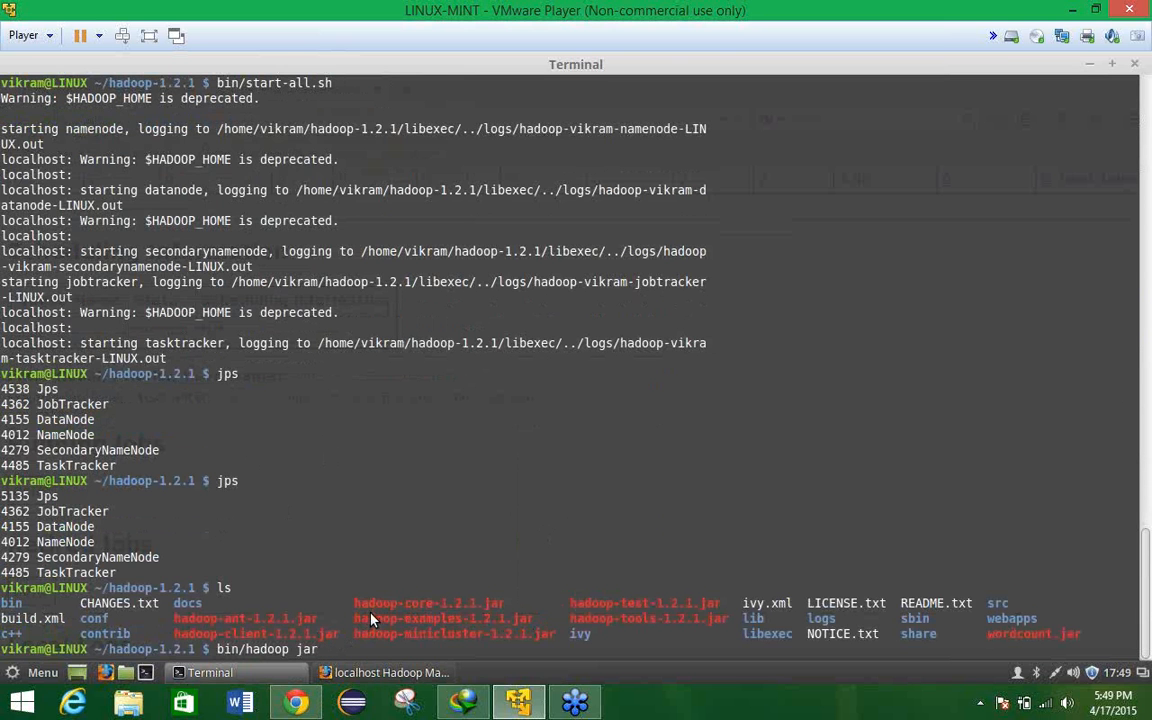
Paste hadoop-examples-1.2.1.jar and add 'pi 10 10' to complete the command.
{"action": "right_click", "coordinate": [370, 620]}
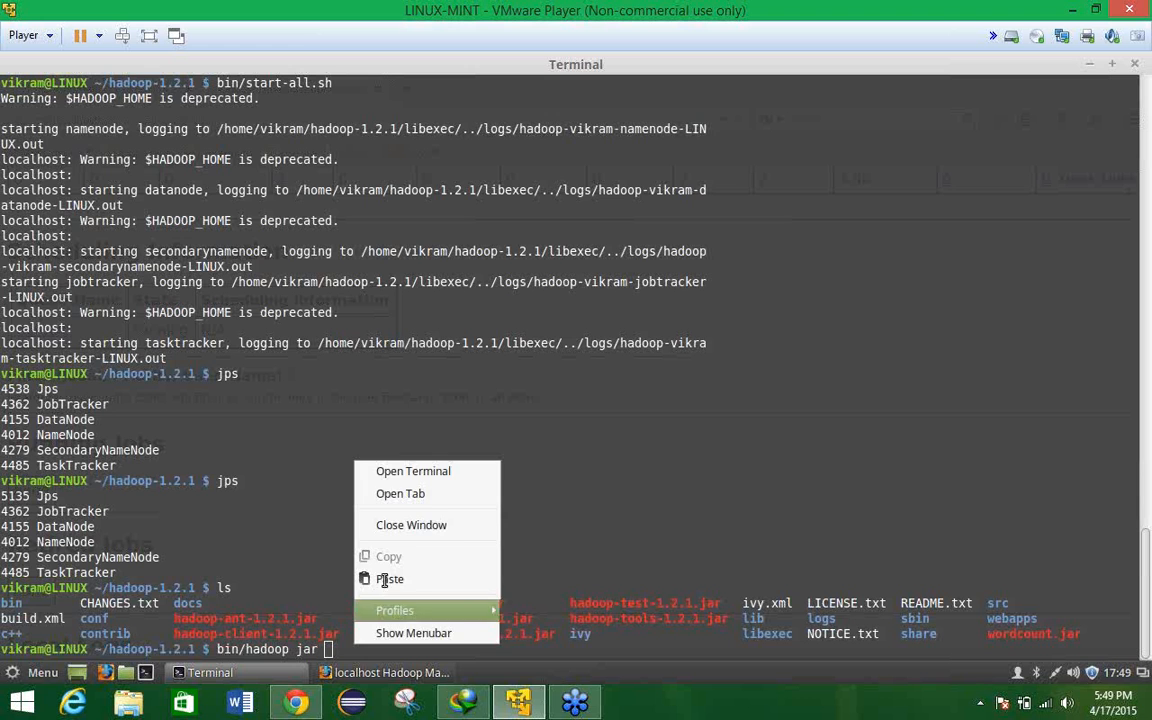
{"action": "left_click", "coordinate": [390, 579]}
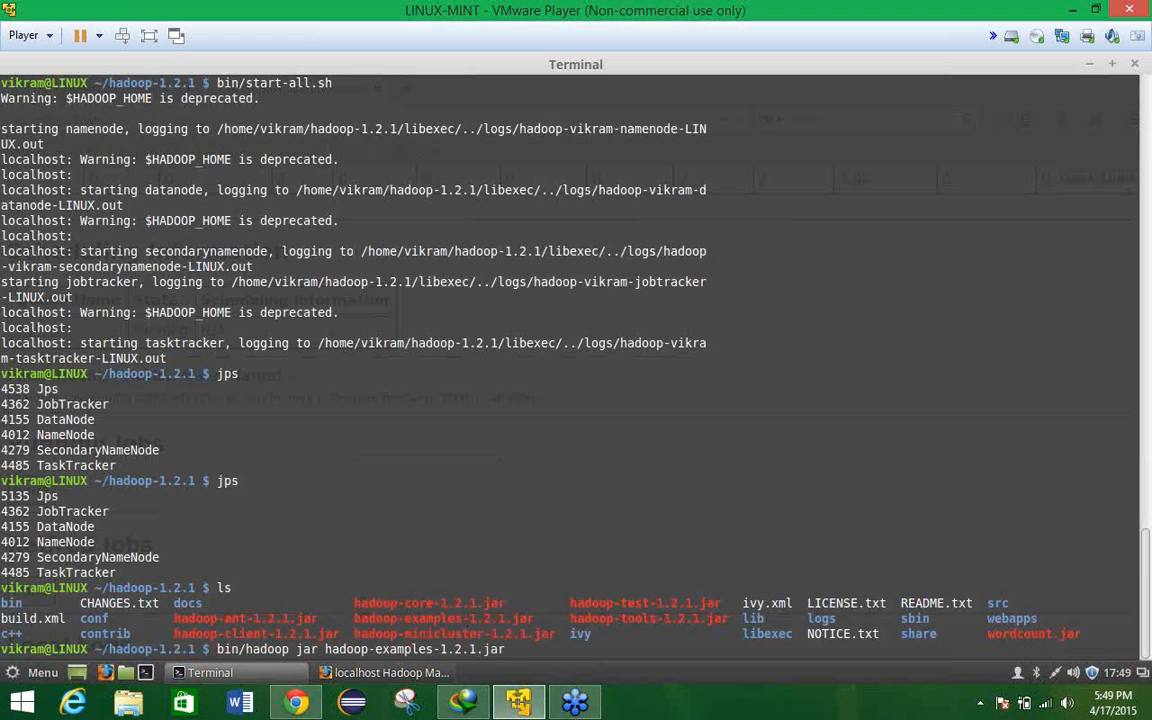
{"action": "type", "text": "pi"}
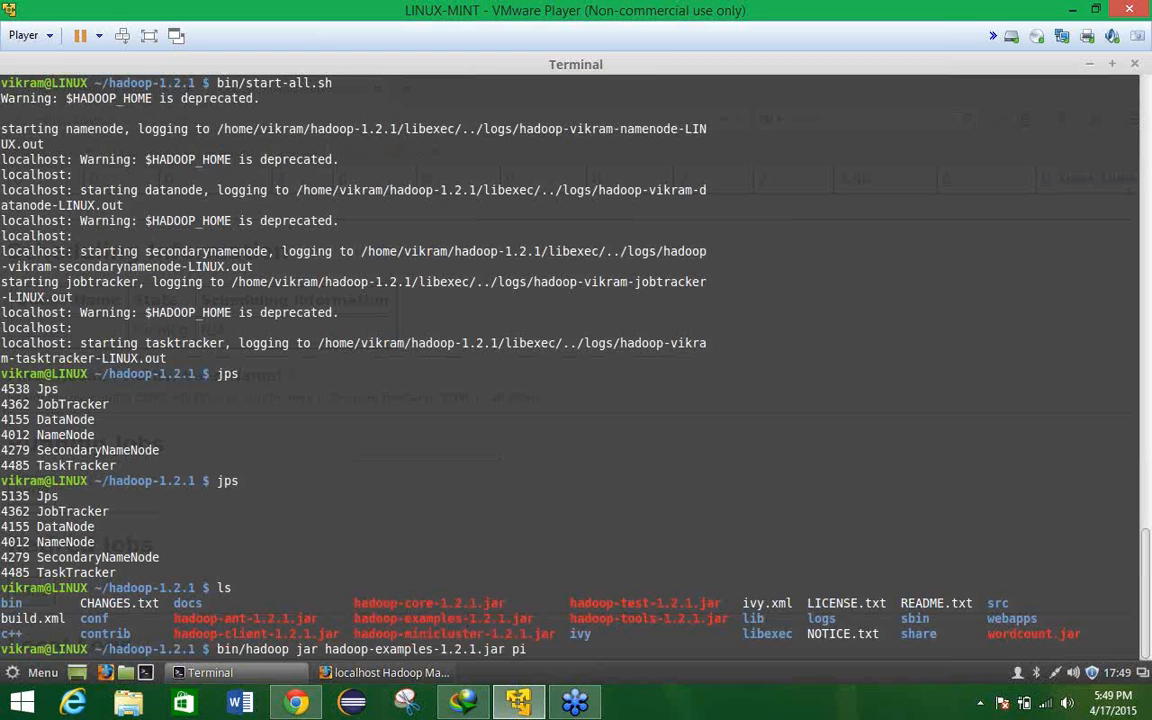
{"action": "type", "text": "10 10"}
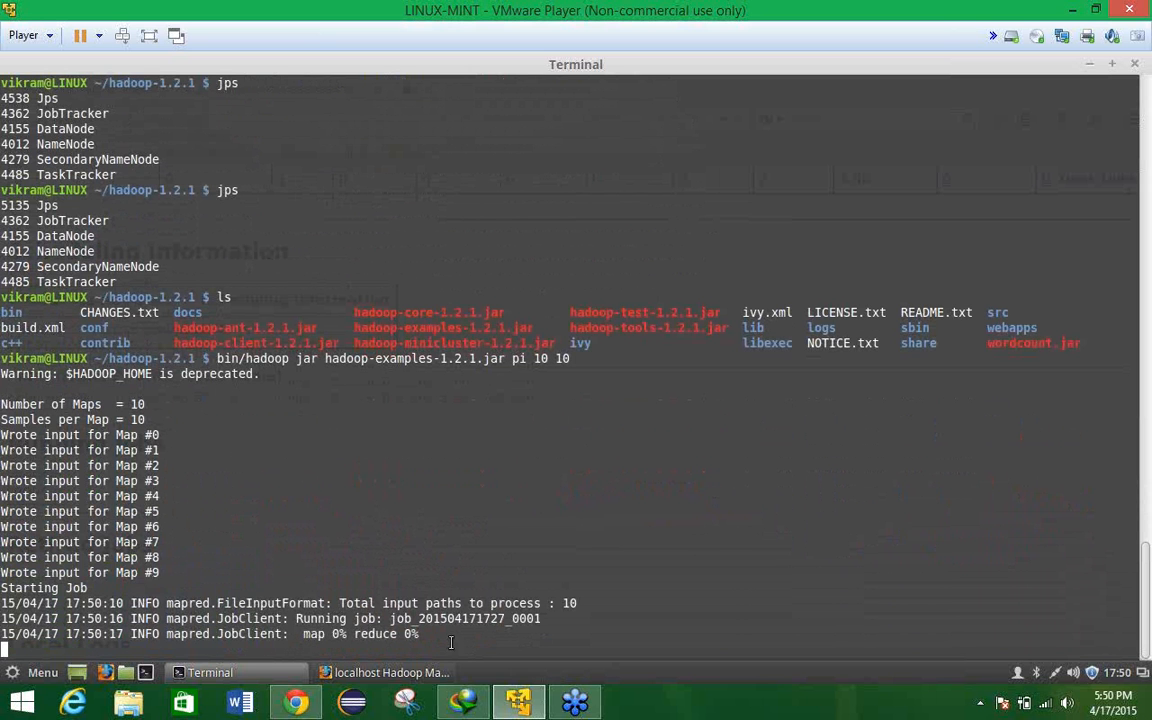
{"action": "mouse_move", "coordinate": [511, 643]}
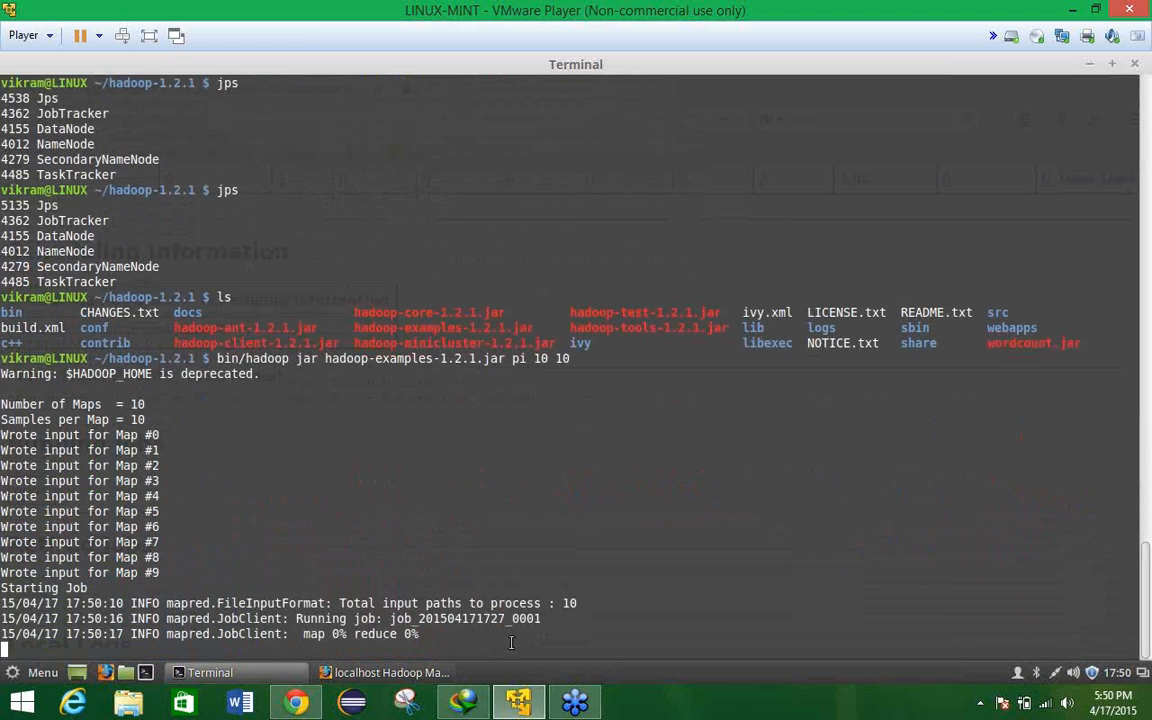
{"action": "mouse_move", "coordinate": [505, 642]}
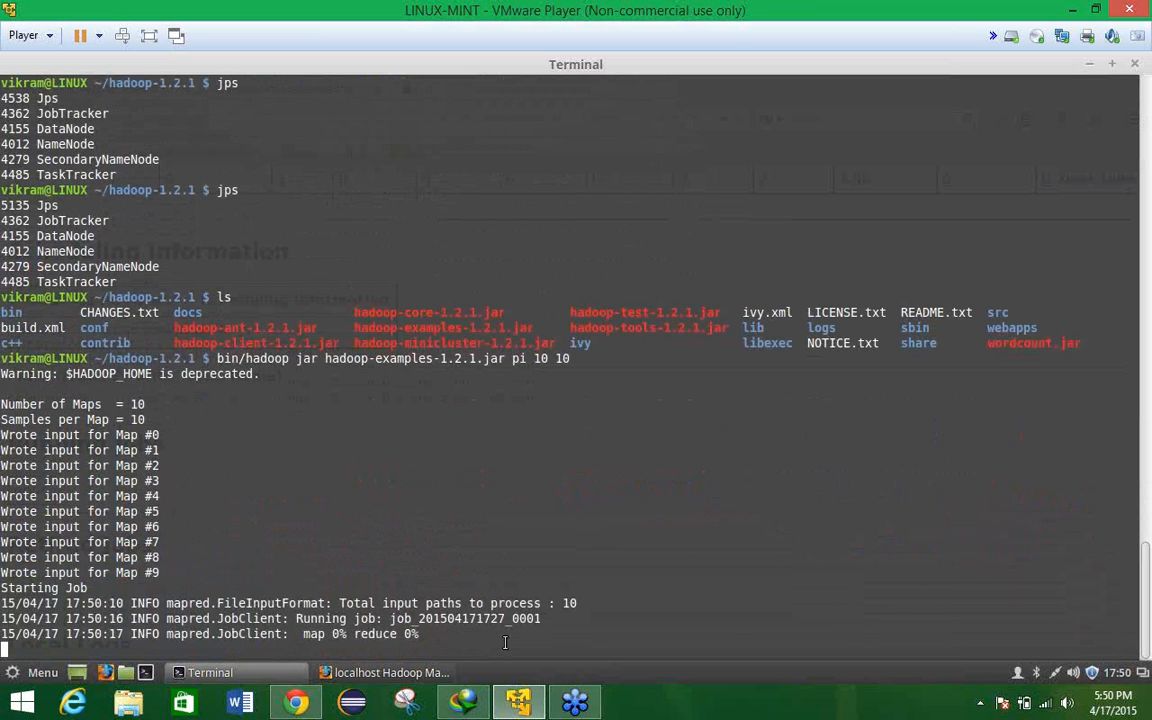
{"action": "mouse_move", "coordinate": [383, 680]}
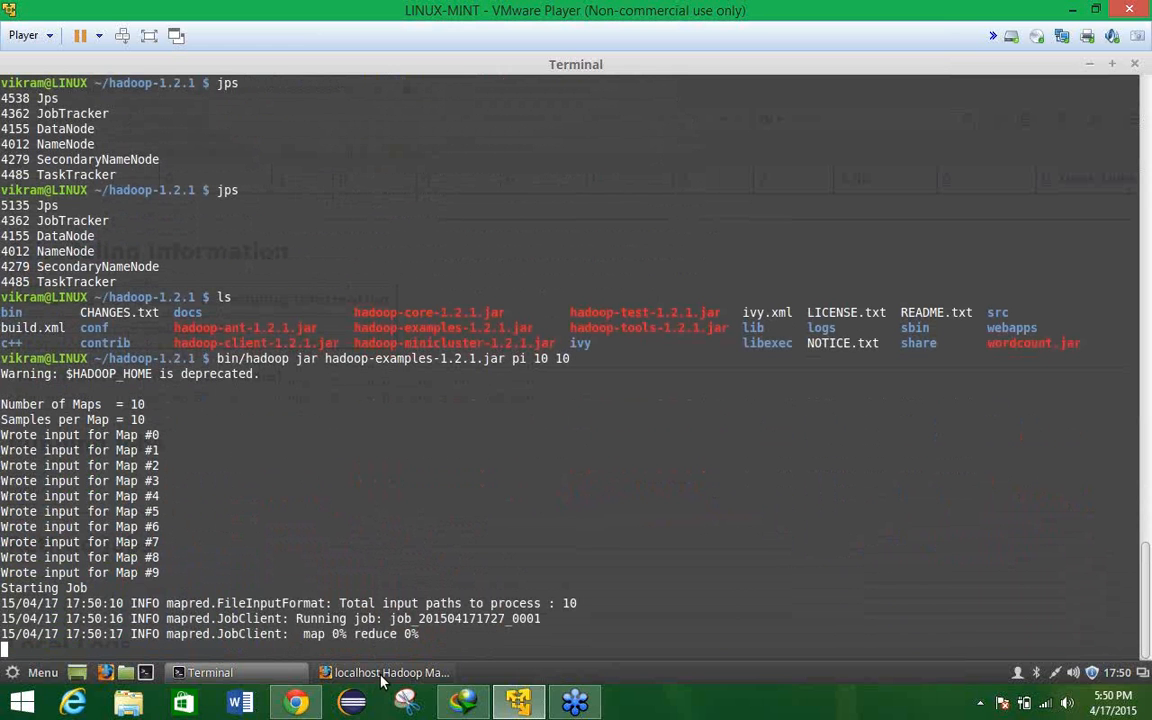
{"action": "mouse_move", "coordinate": [419, 657]}
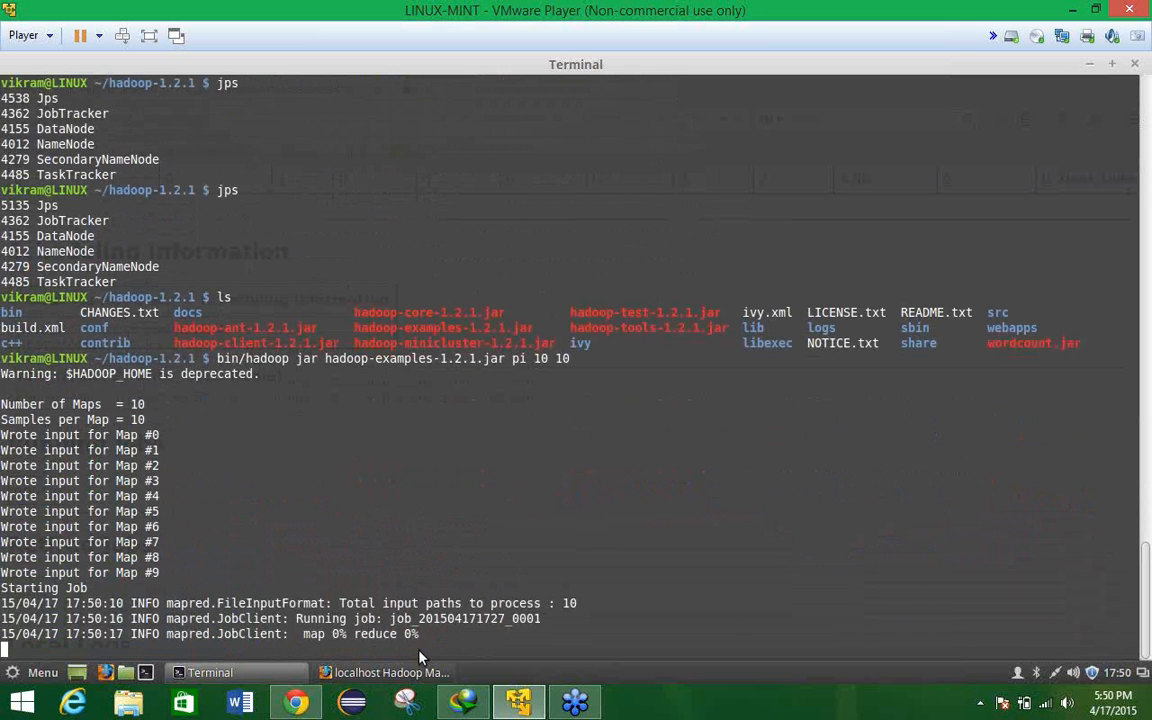
{"action": "mouse_move", "coordinate": [651, 493]}
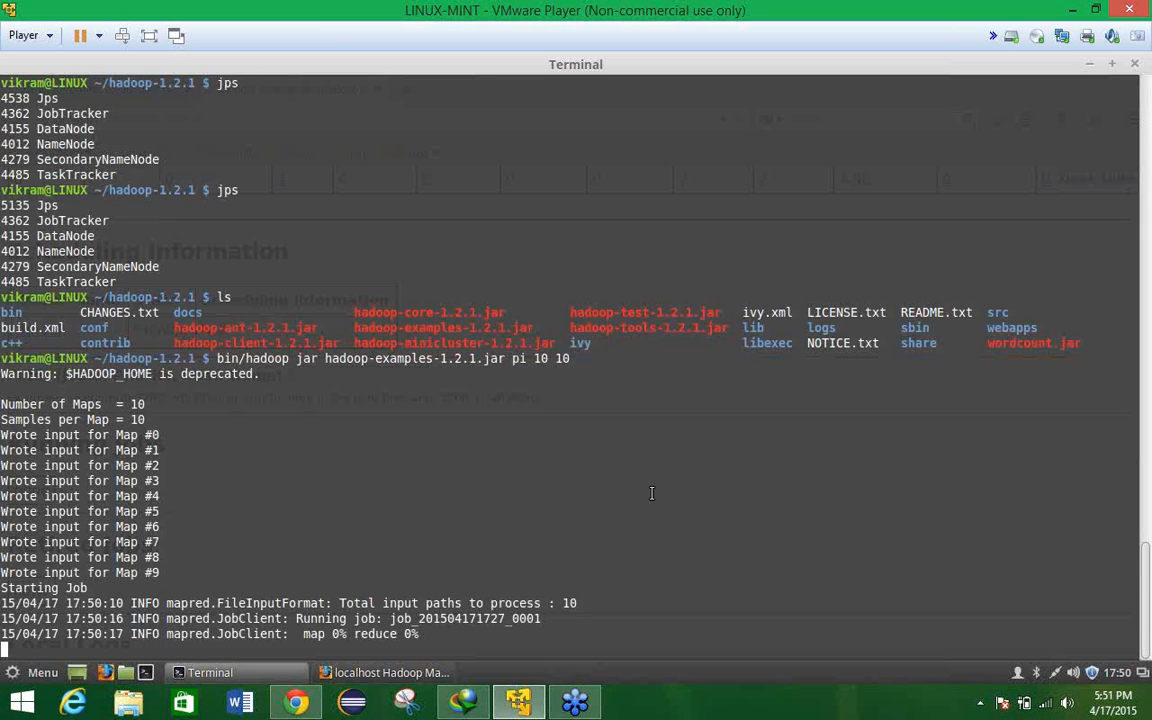
{"action": "mouse_move", "coordinate": [1037, 243]}
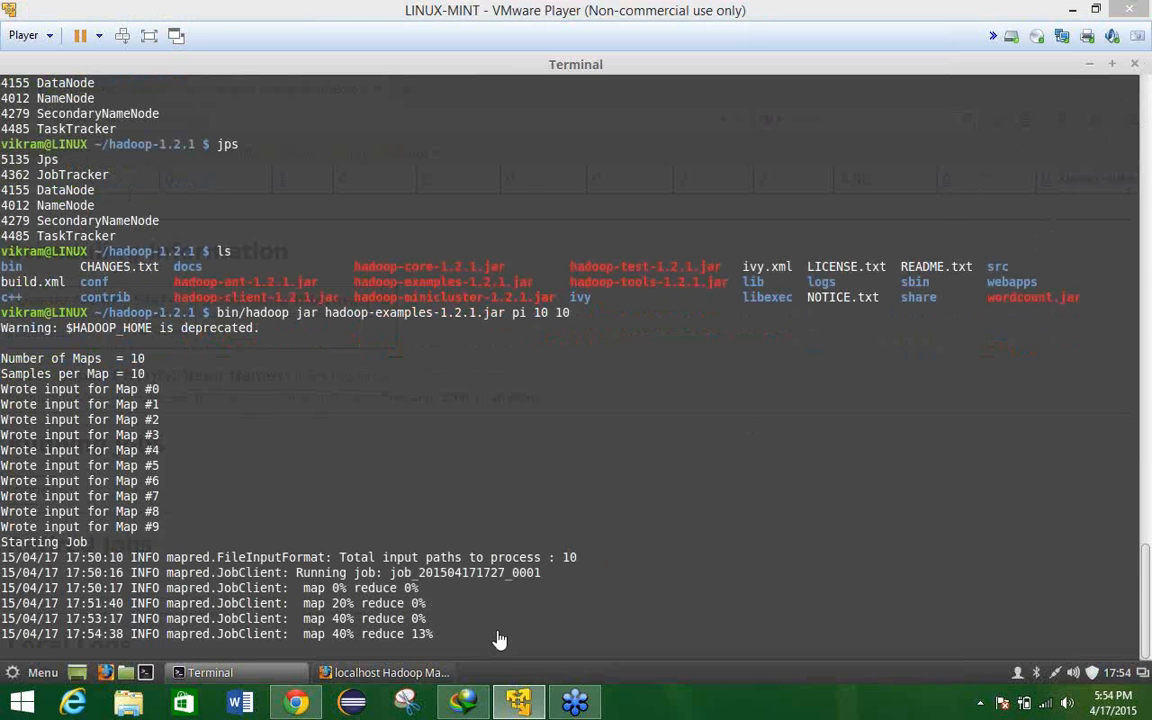
{"action": "mouse_move", "coordinate": [386, 650]}
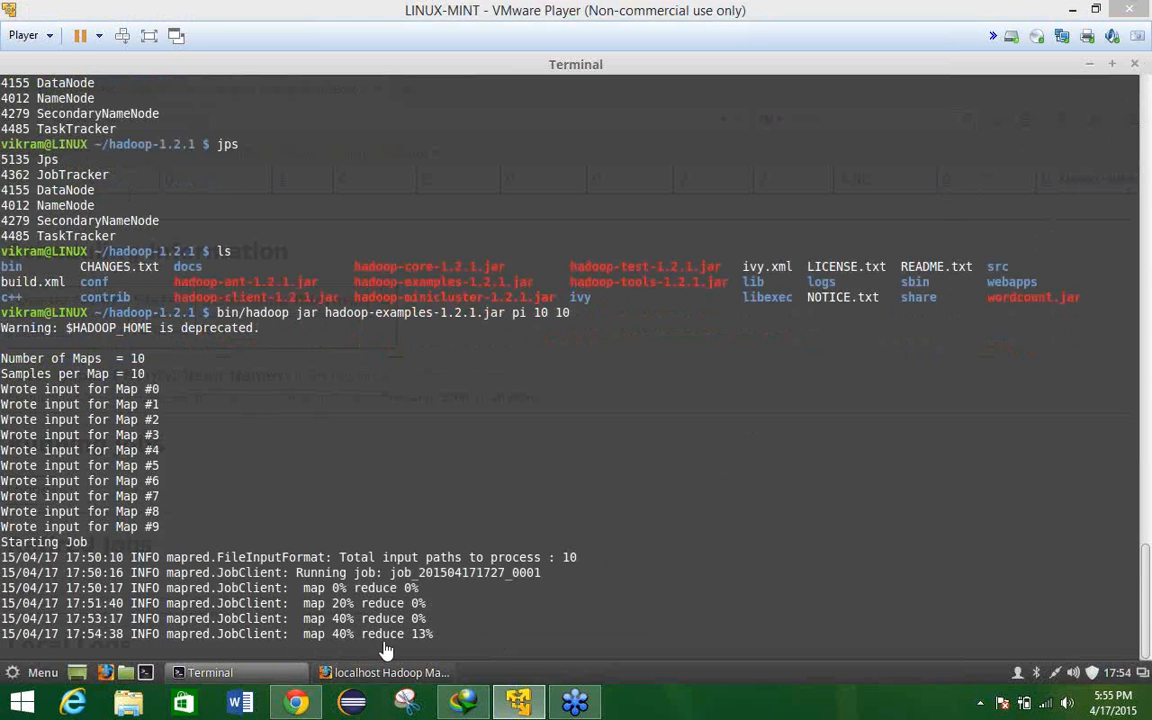
{"action": "mouse_move", "coordinate": [555, 586]}
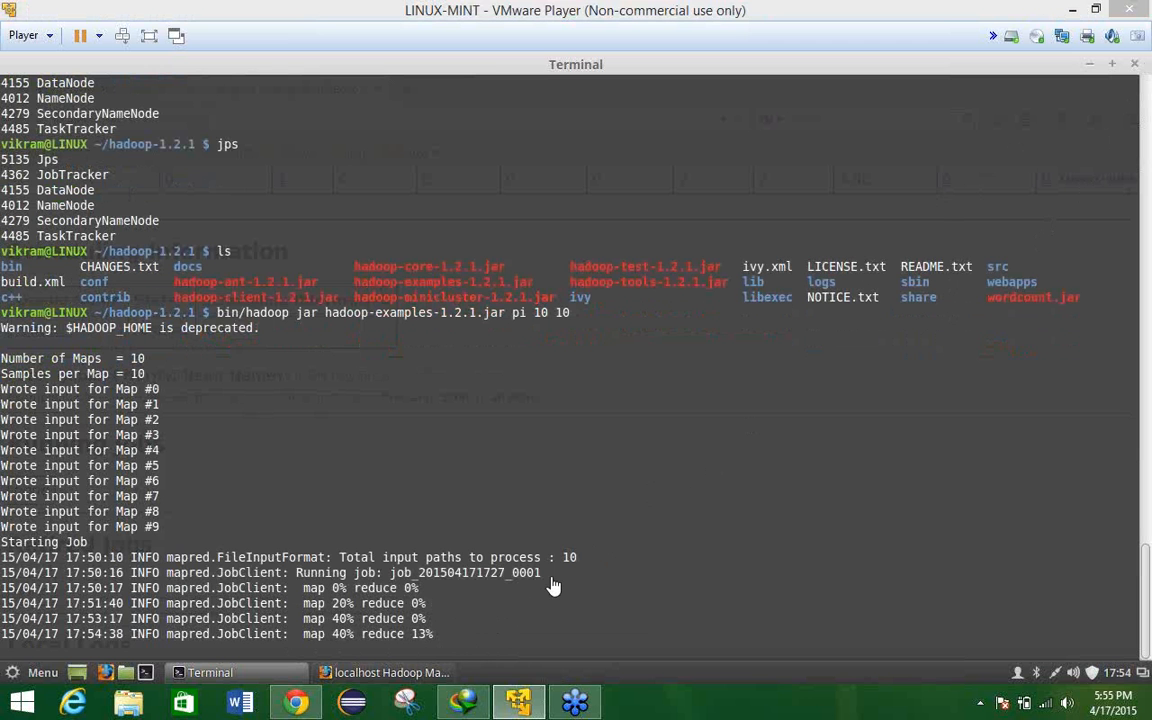
{"action": "mouse_move", "coordinate": [843, 271]}
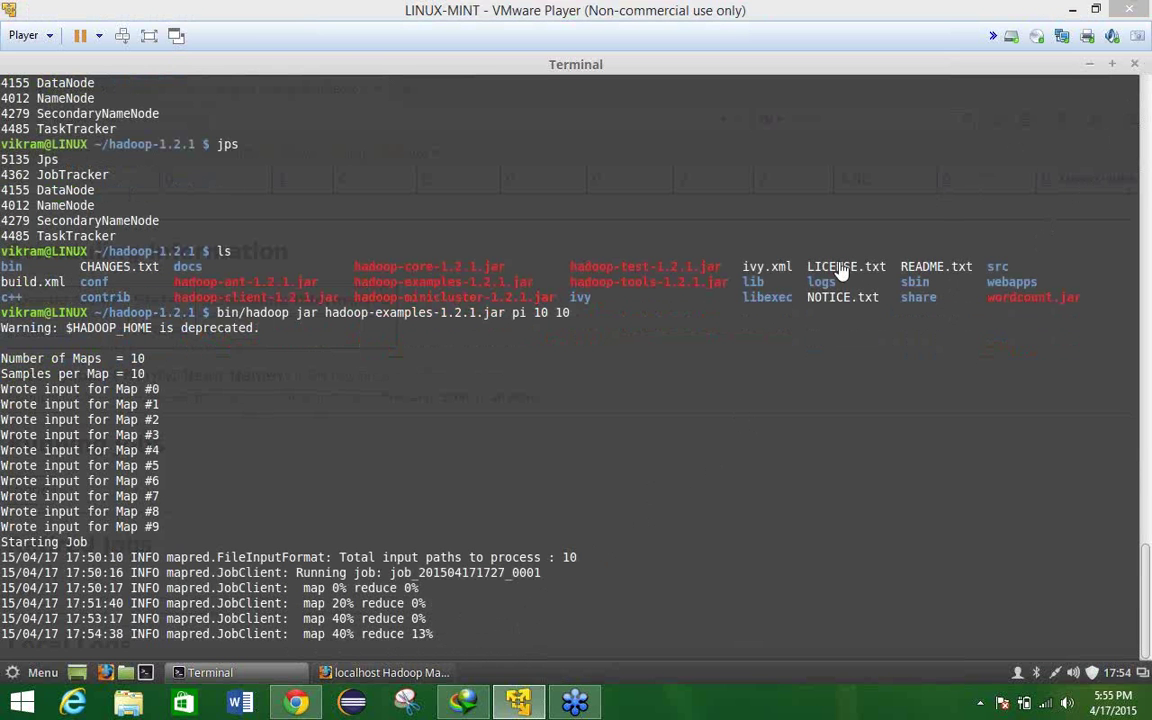
{"action": "mouse_move", "coordinate": [938, 195]}
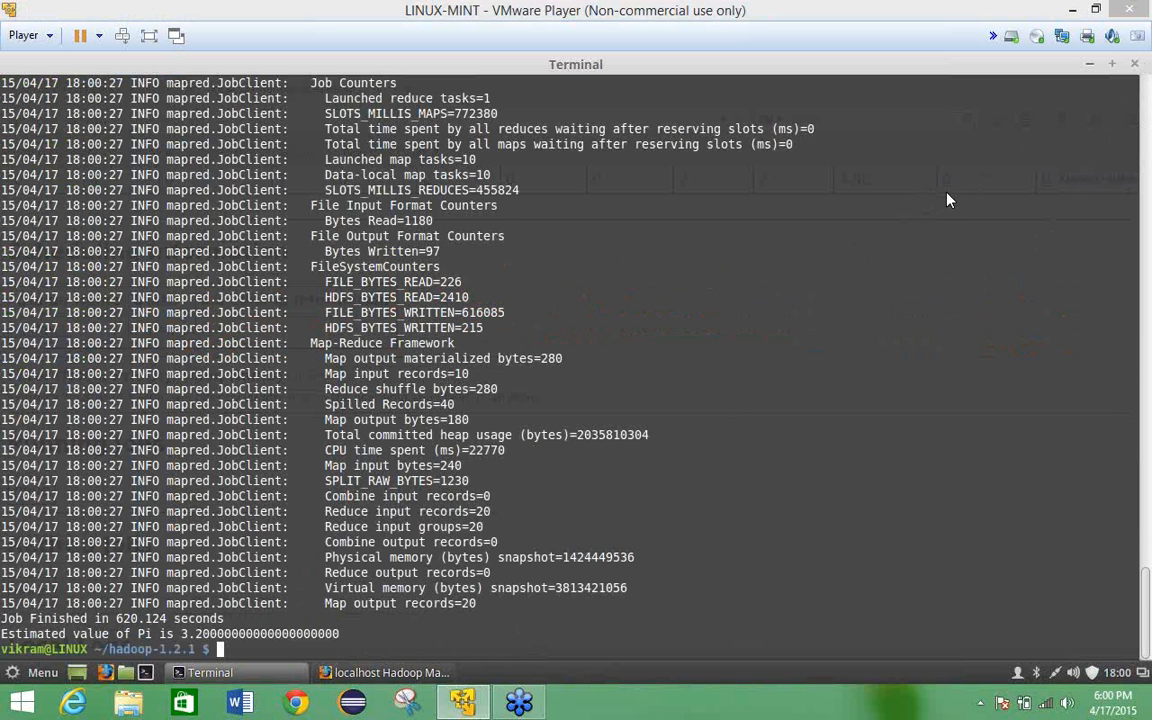
{"action": "mouse_move", "coordinate": [248, 608]}
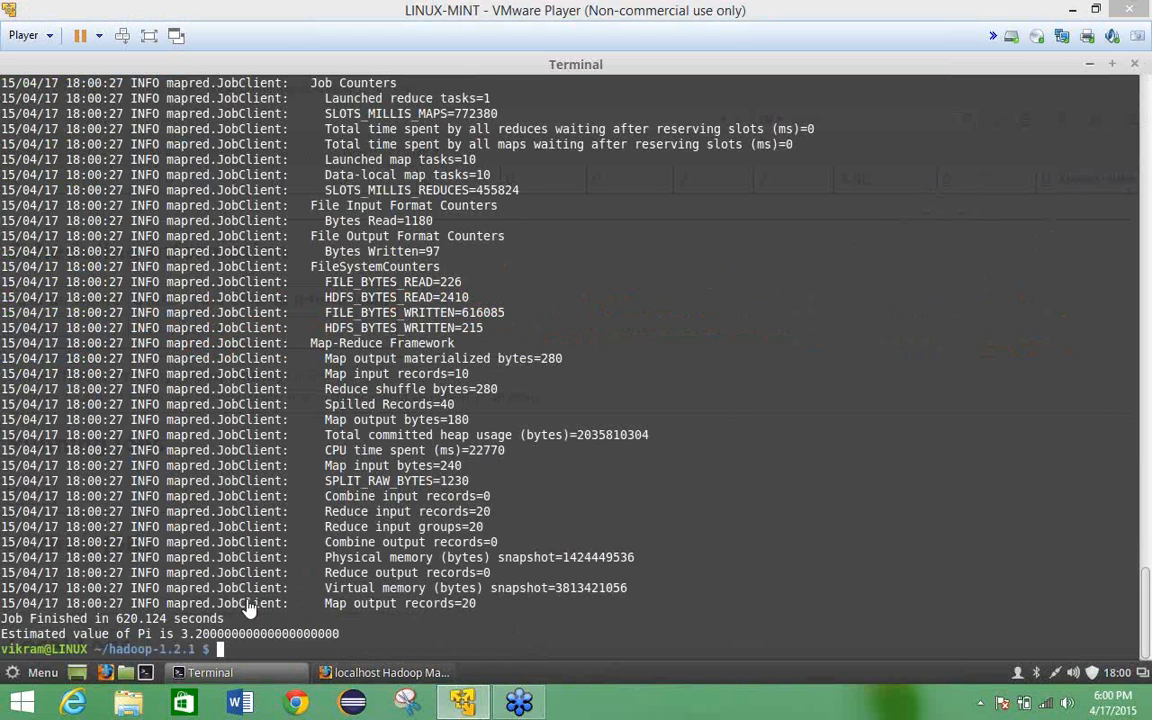
{"action": "mouse_move", "coordinate": [528, 439]}
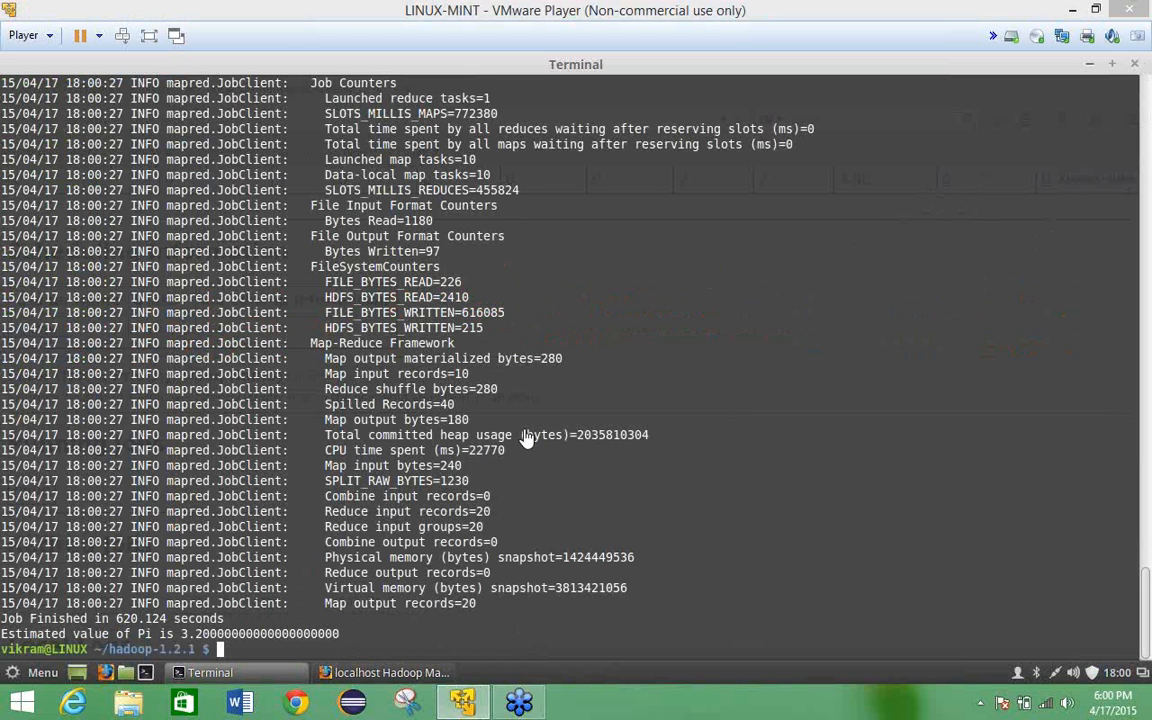
{"action": "mouse_move", "coordinate": [148, 628]}
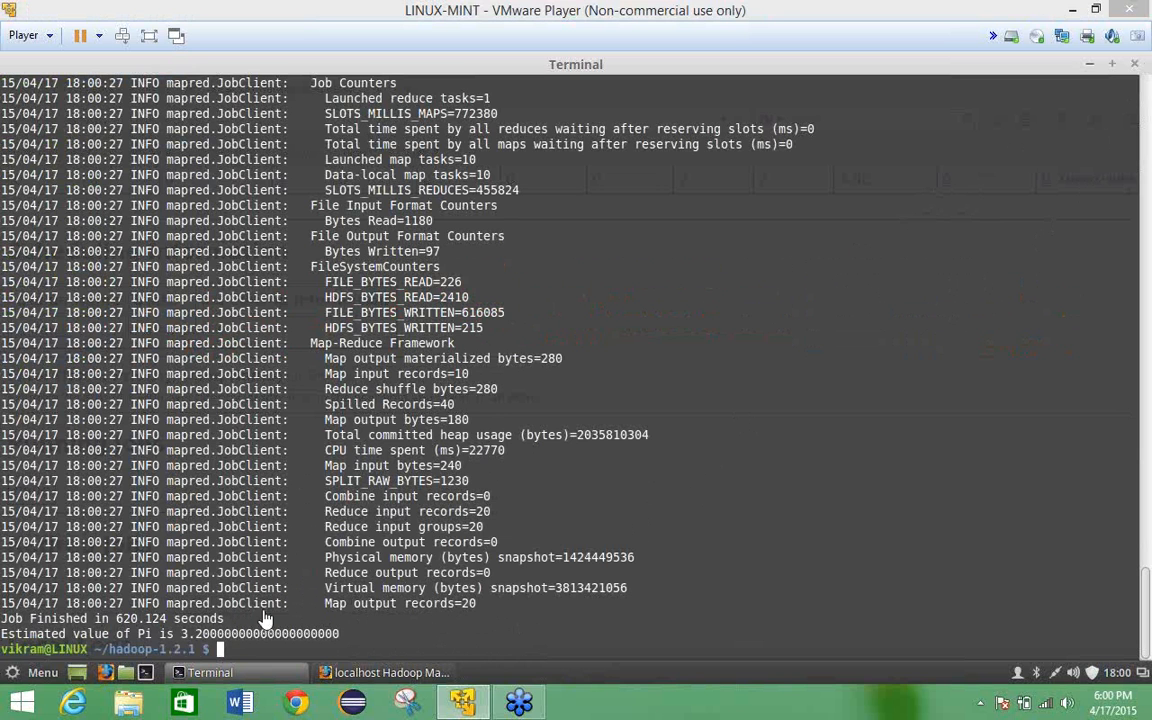
{"action": "mouse_move", "coordinate": [203, 551]}
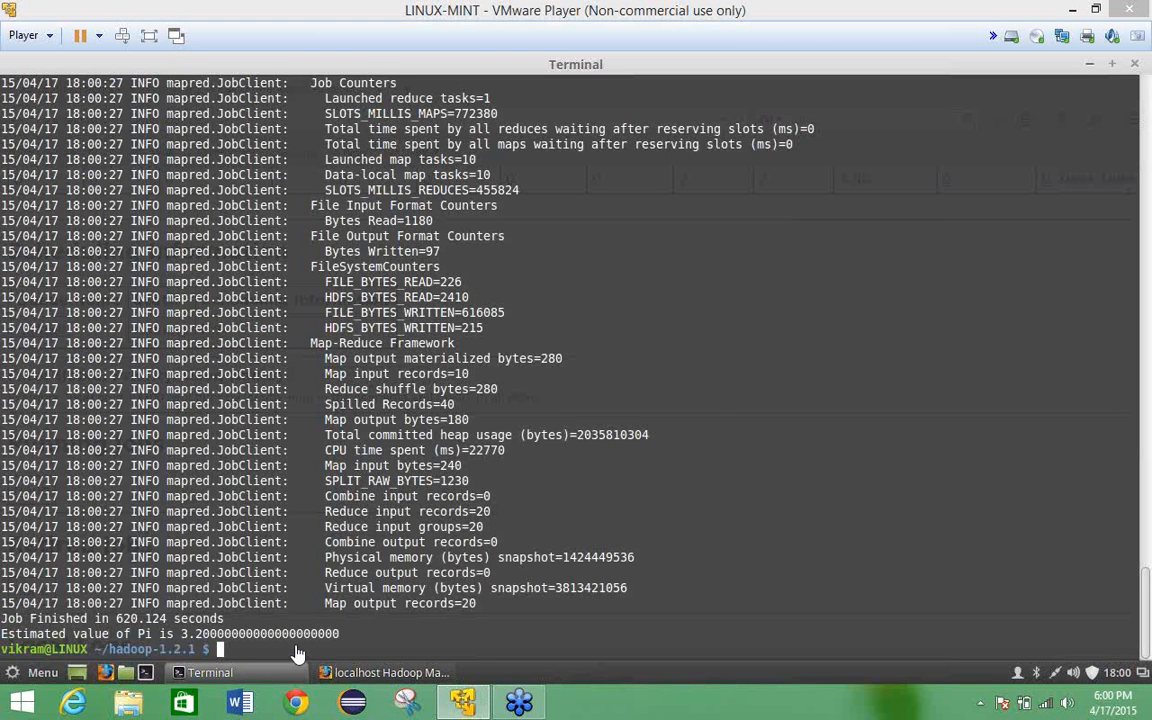
{"action": "mouse_move", "coordinate": [208, 568]}
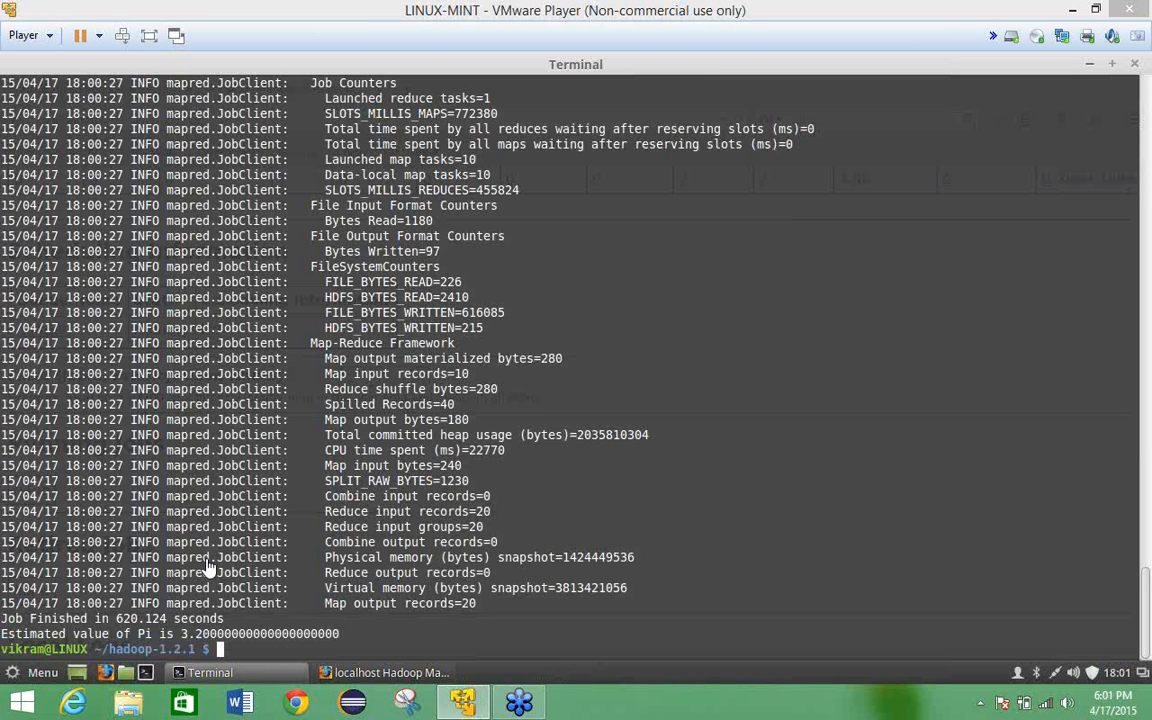
{"action": "mouse_move", "coordinate": [575, 382]}
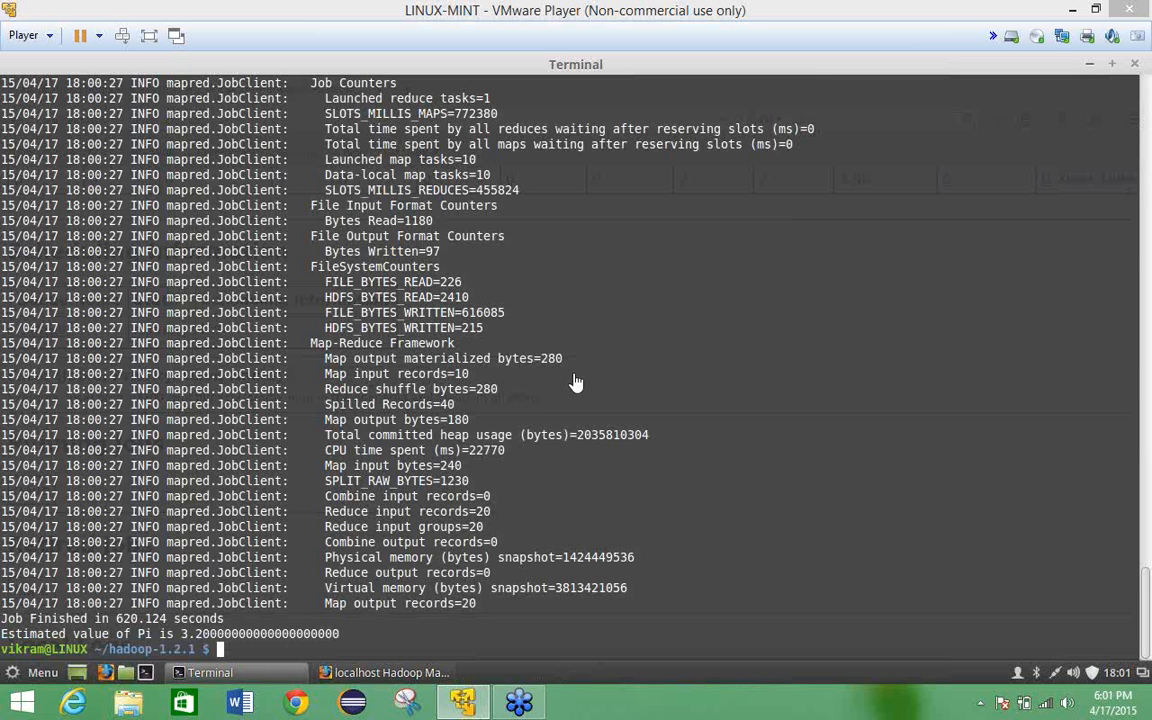
{"action": "mouse_move", "coordinate": [940, 196]}
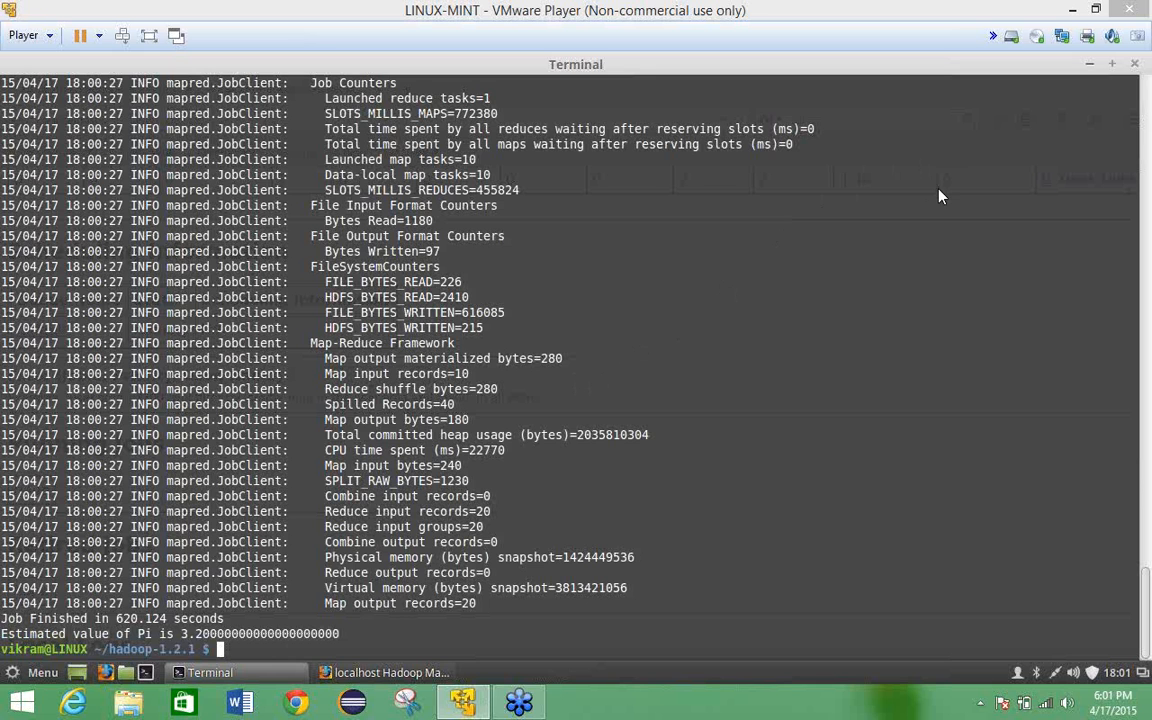